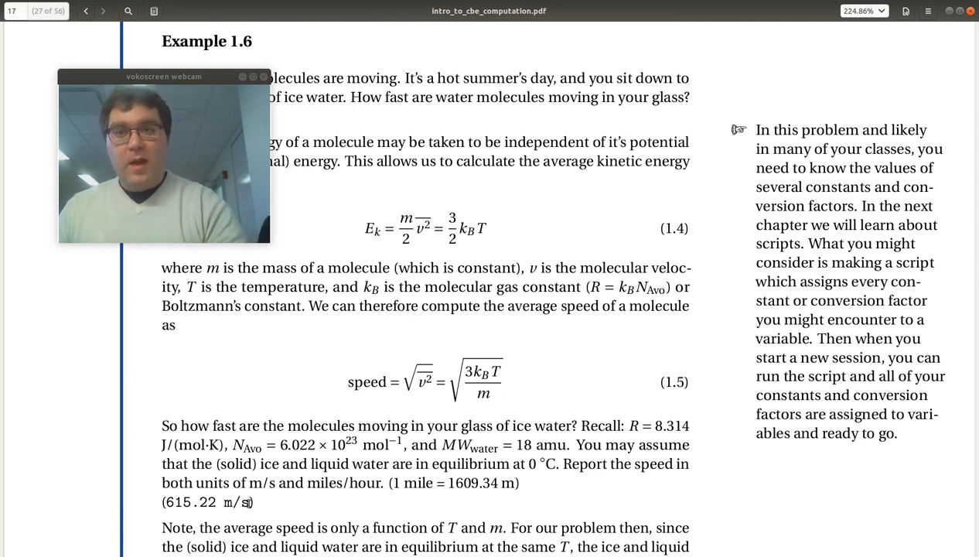
mouse_move(627, 258)
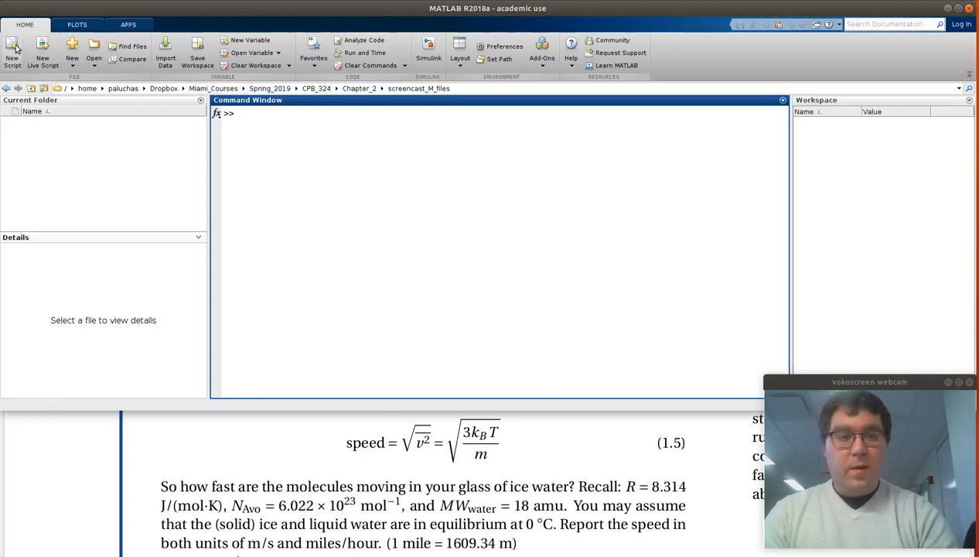
mouse_move(12, 48)
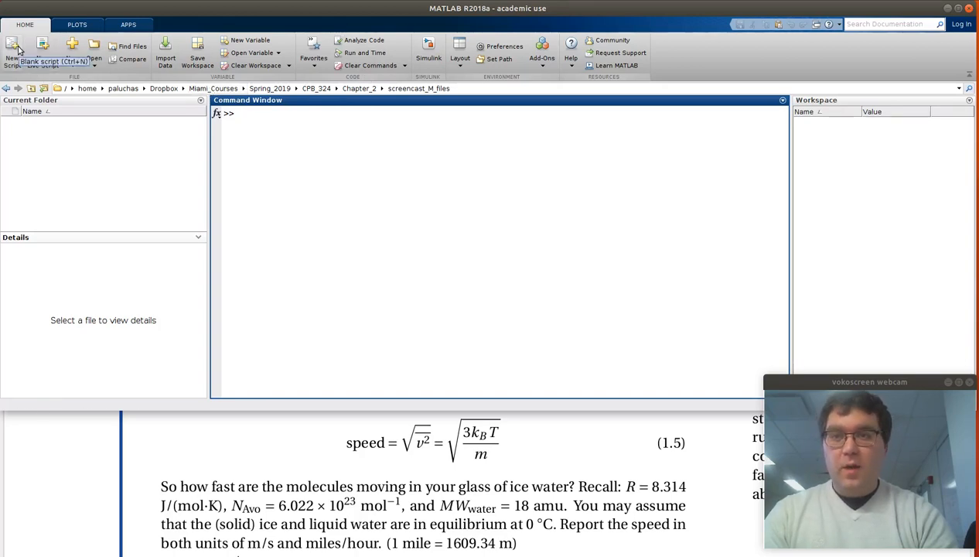
- Open a blank untitled script in the MATLAB Editor
click(11, 47)
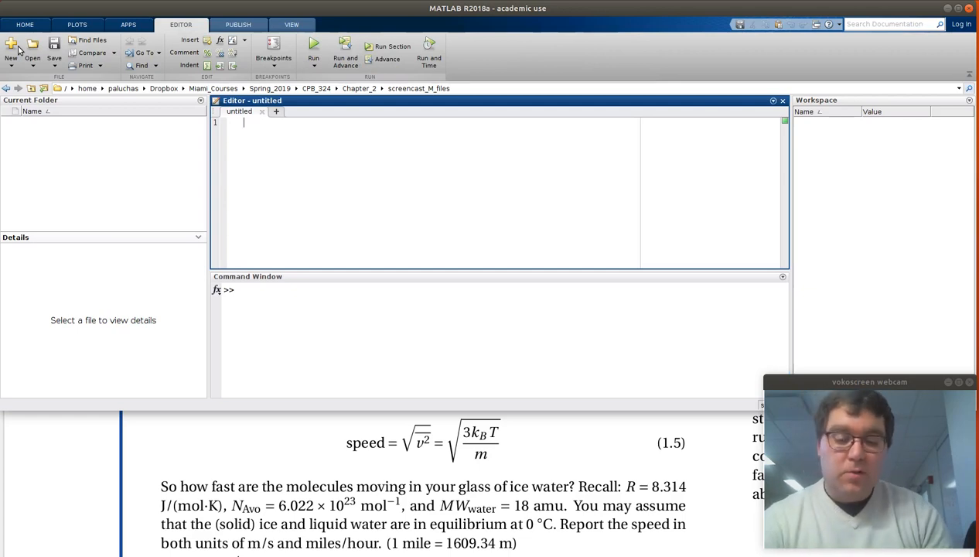
- Write header comments: molecule speed purpose, pre-conditions t_C temperature in C and mw molecular weight
text(% Script to compute the)
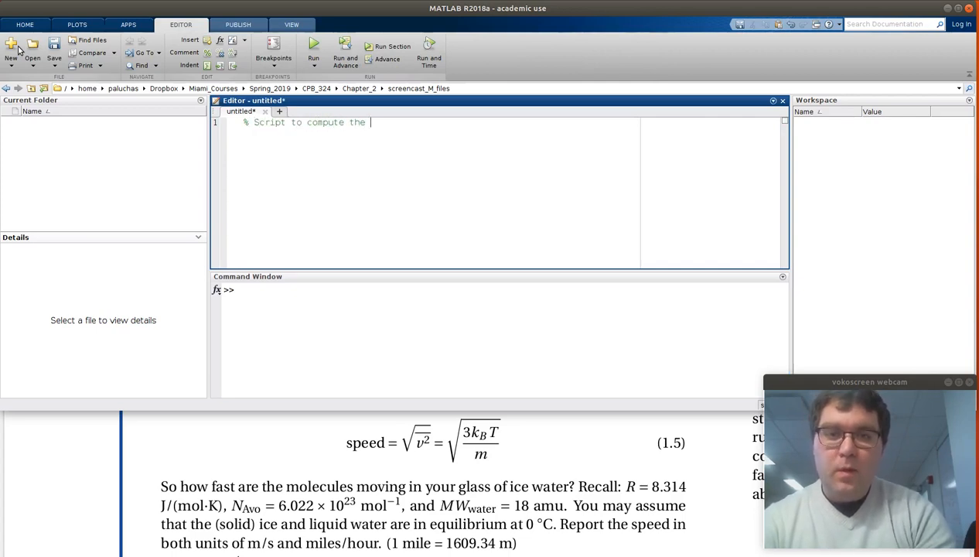
text(speed of amolecular at a given temperature)
text(%)
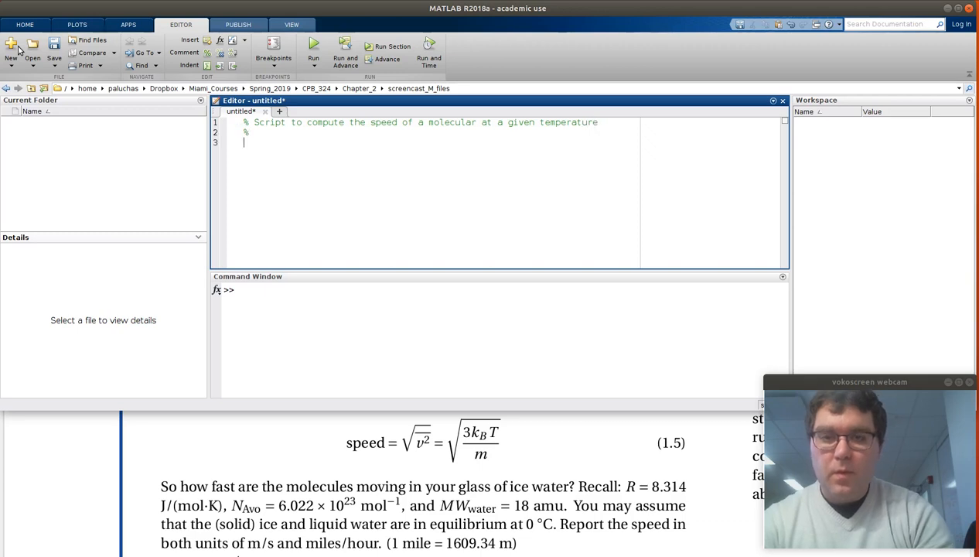
text(Pre-conid)
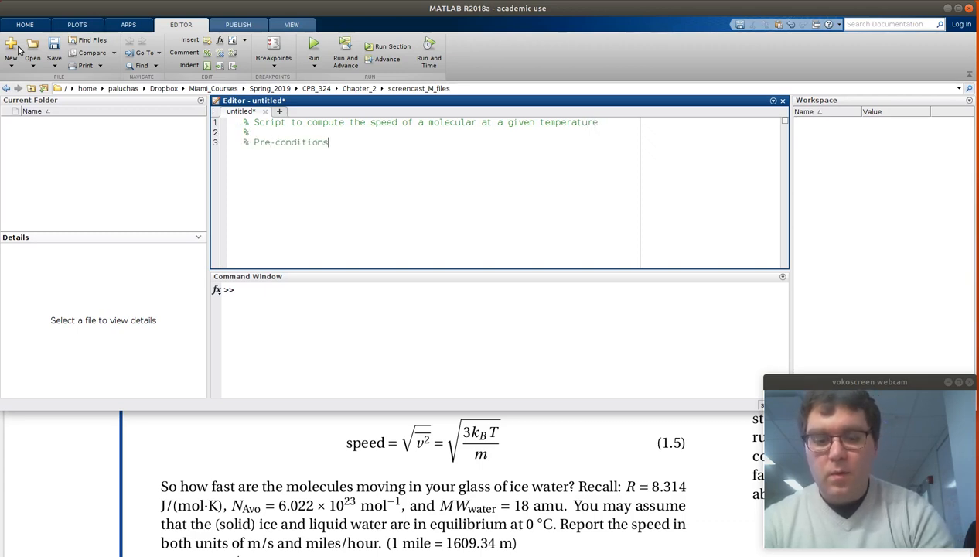
text(:)
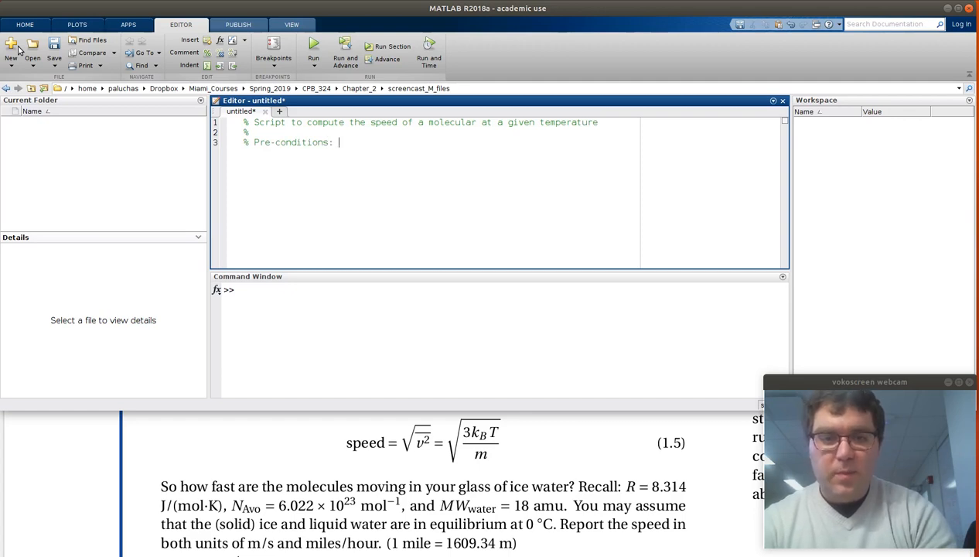
text(t)
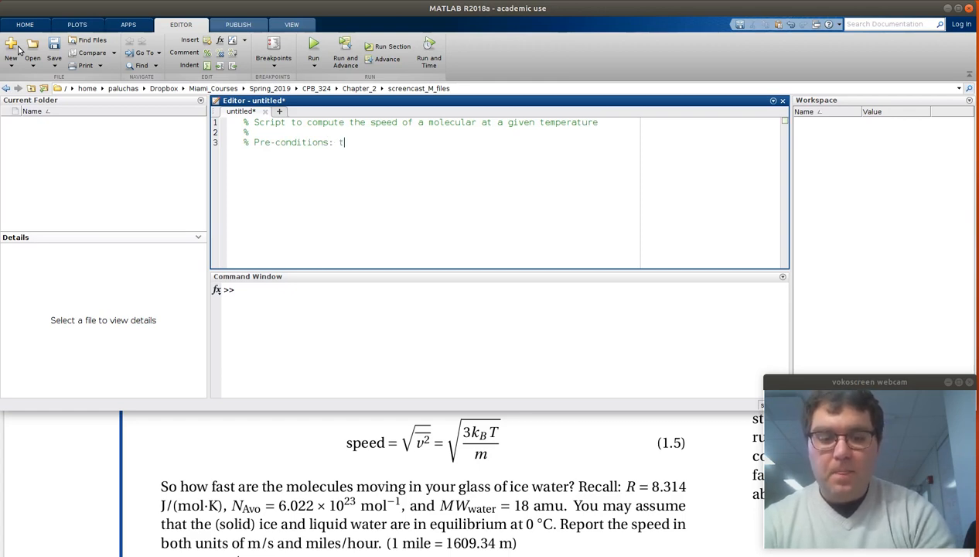
text(_C)
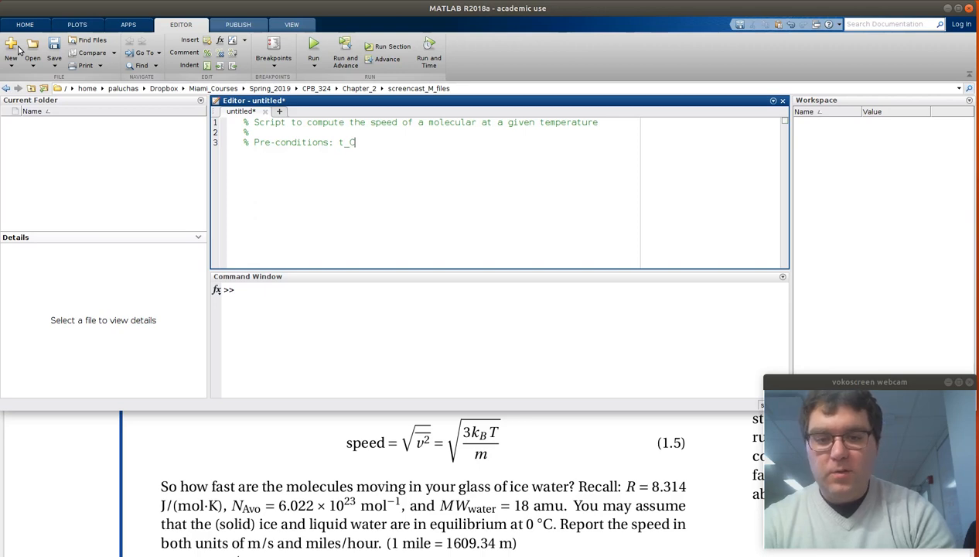
text(, temperature in degrees)
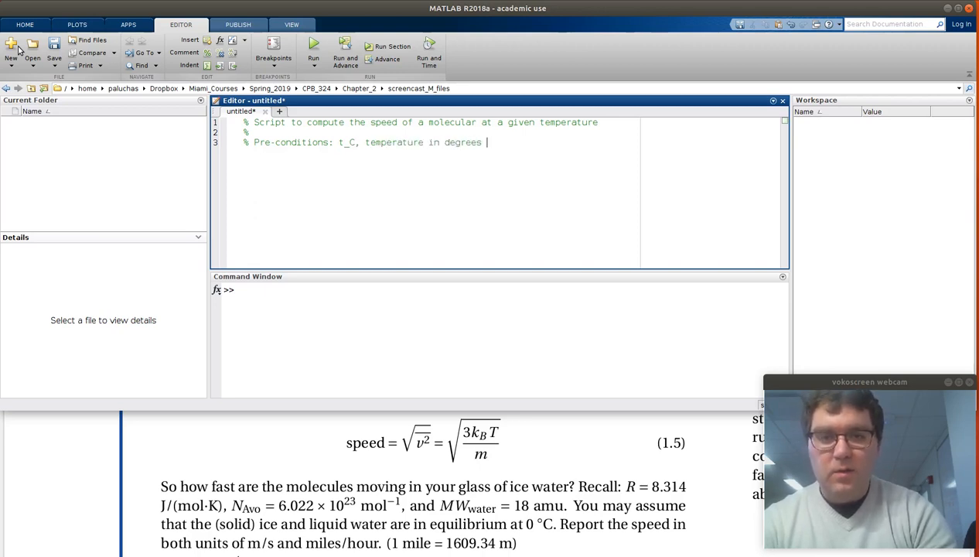
text(C)
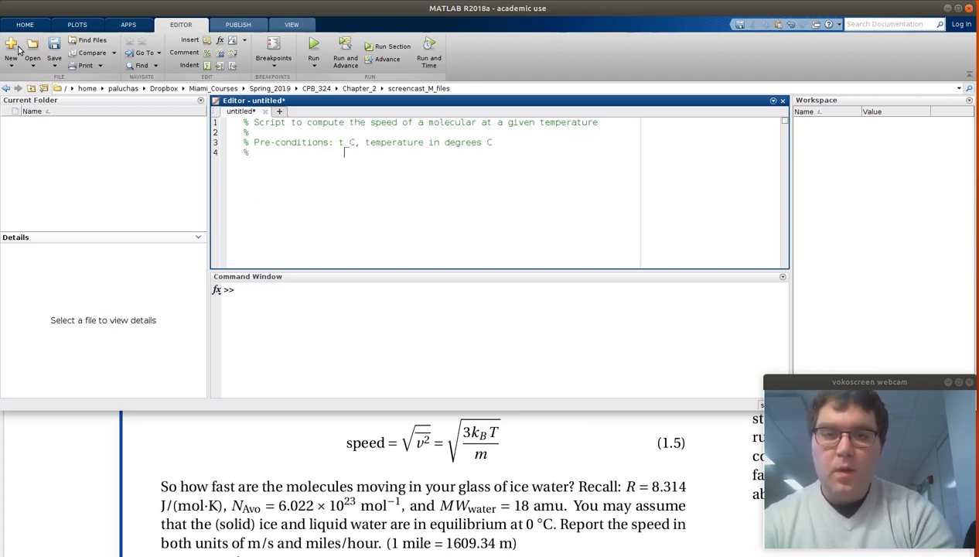
text(mw,)
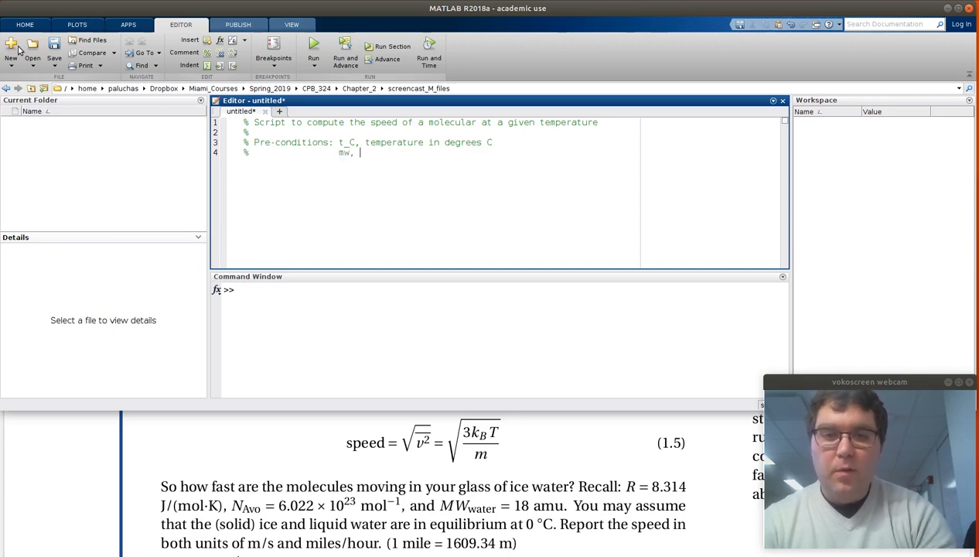
text(molecular weight in amu)
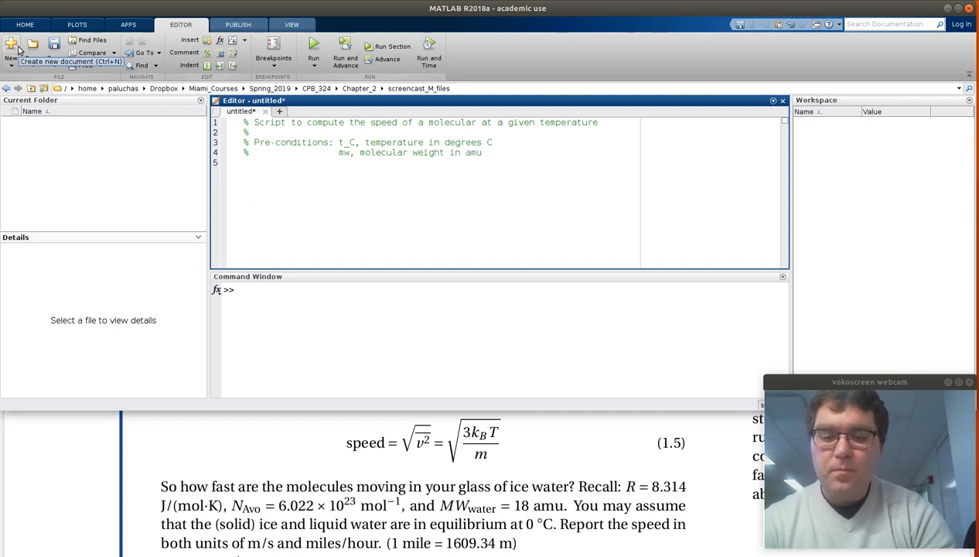
- Add a Post-conditions comment describing speed_ms in m/s and speed_mph in mph
text(% Post)
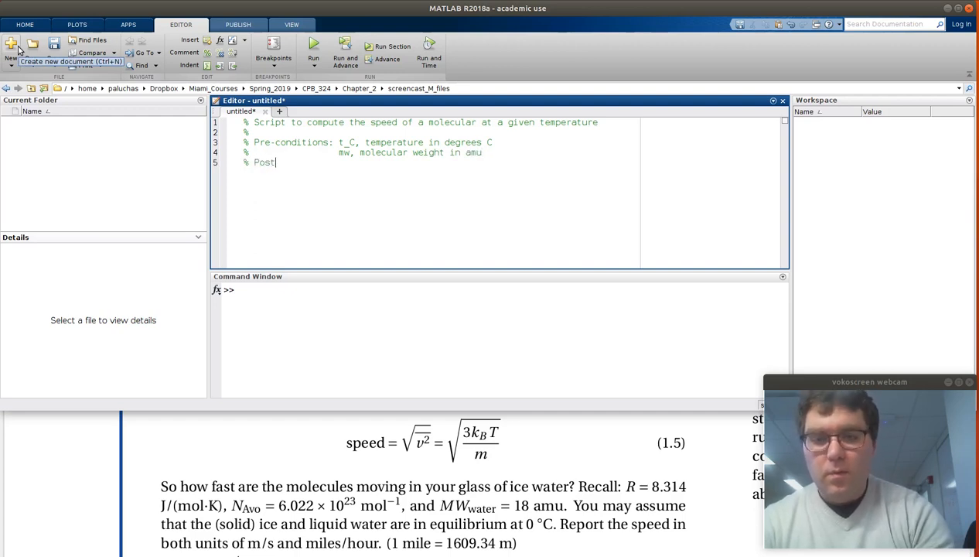
text(-co)
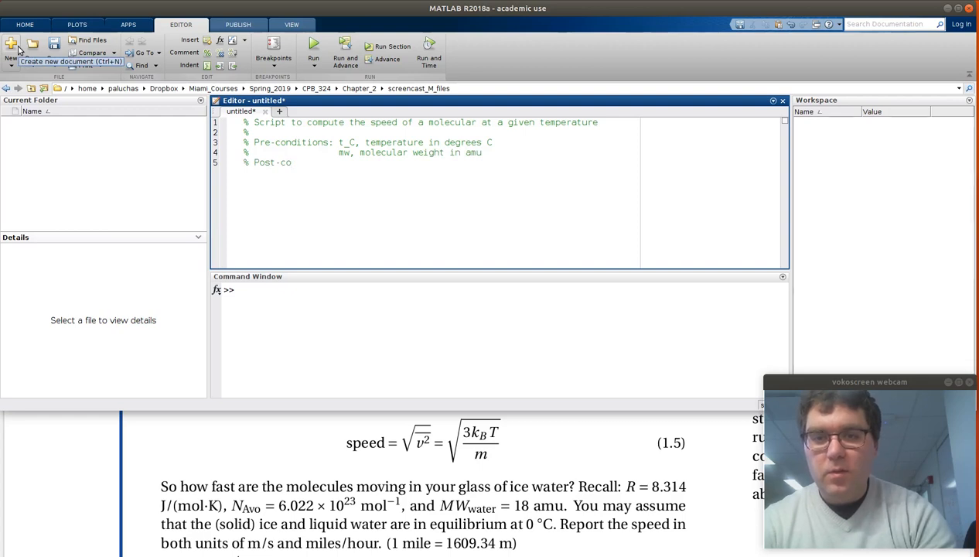
text(nditions)
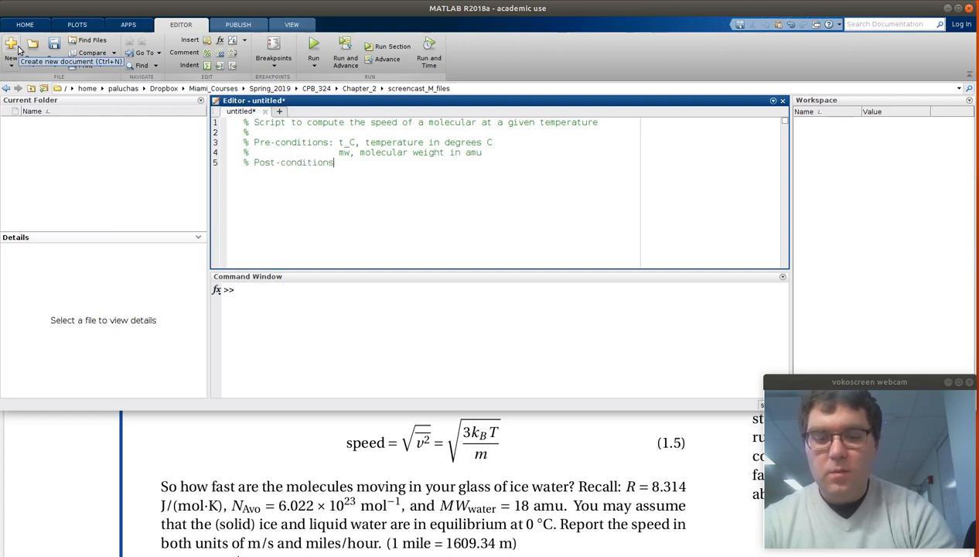
text(speed_ms)
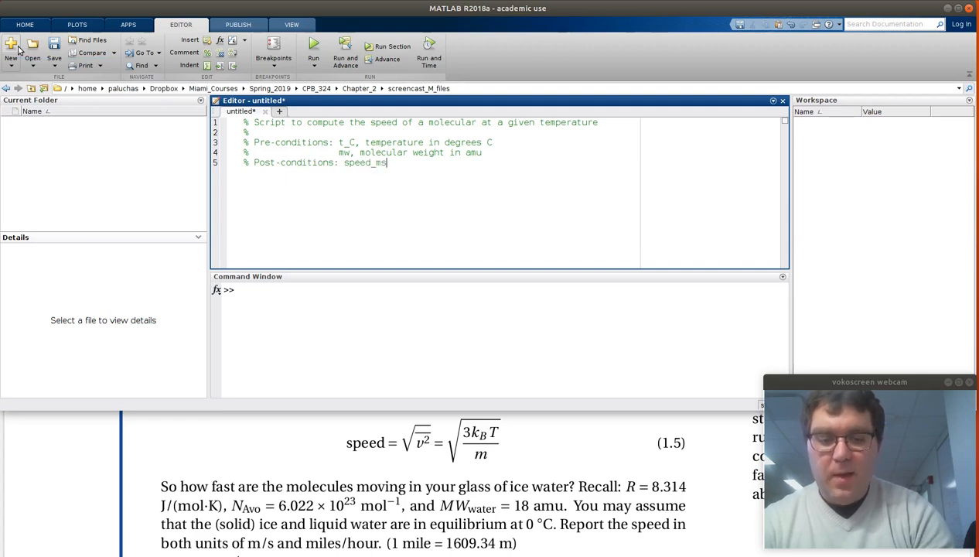
text(, se)
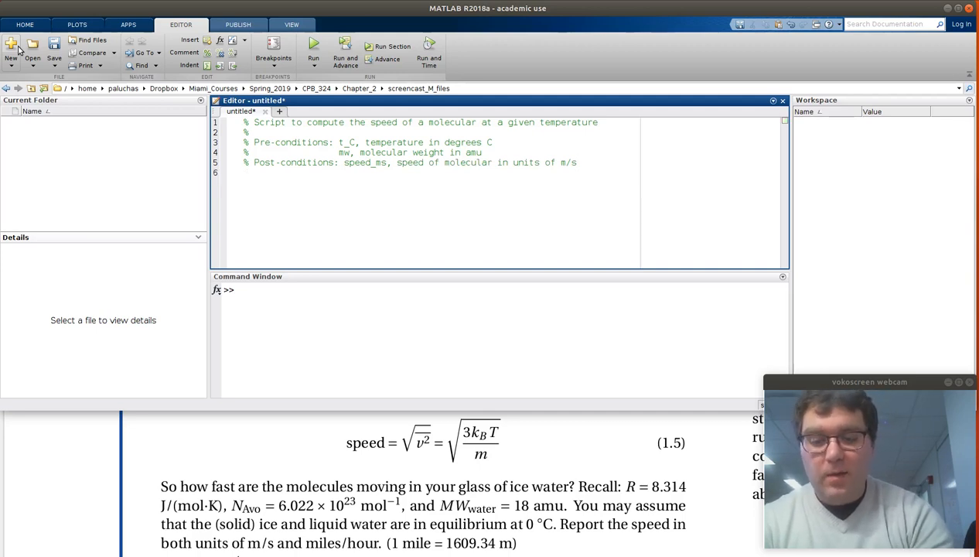
text(%)
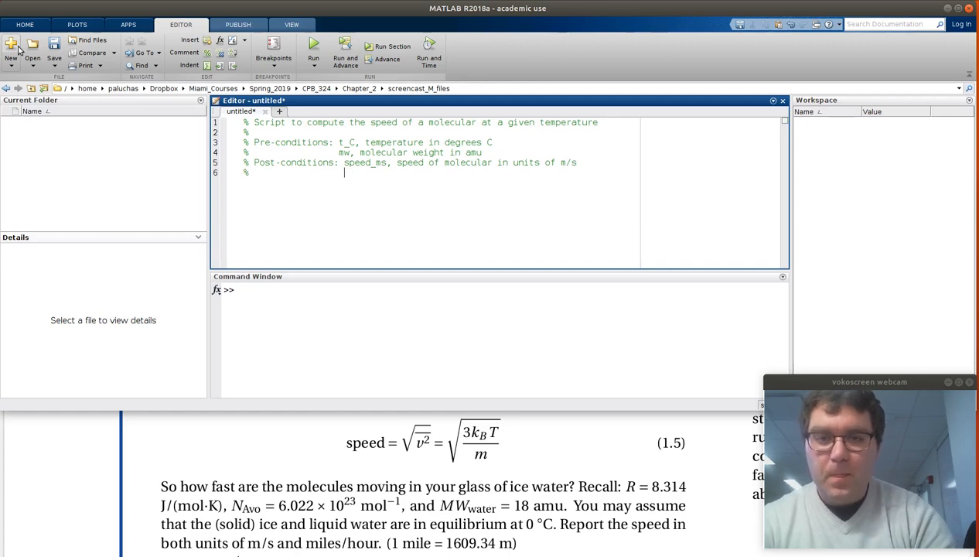
text(speed_mph, speed of molecule in units of mph)
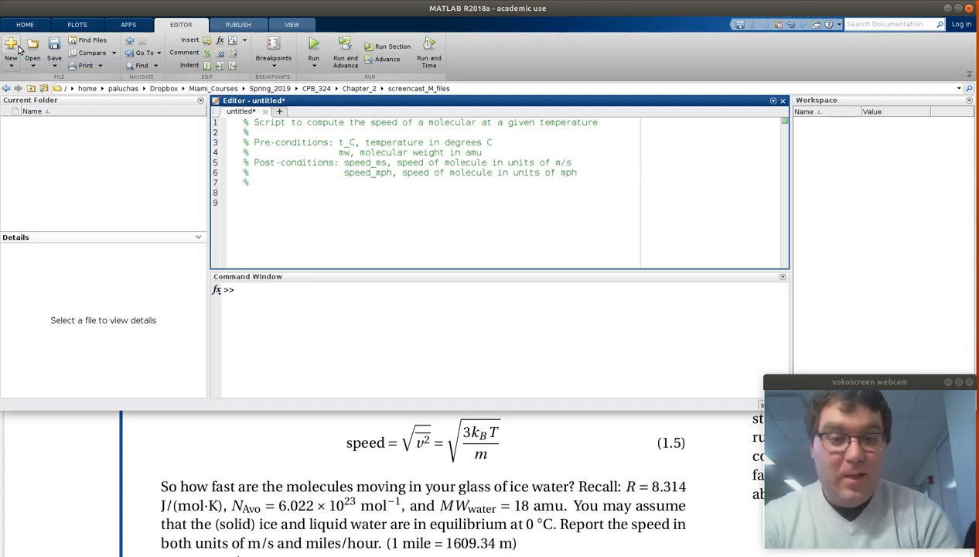
click(11, 48)
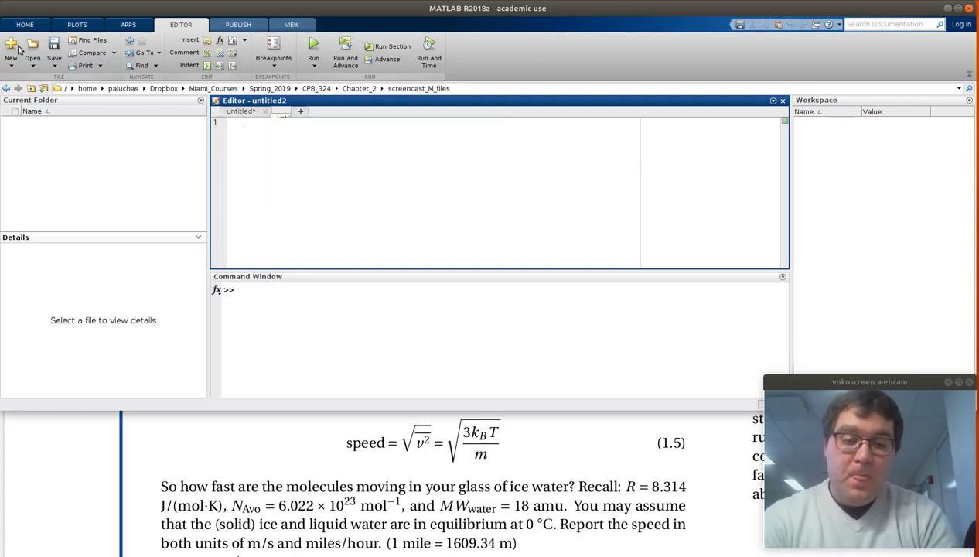
click(11, 46)
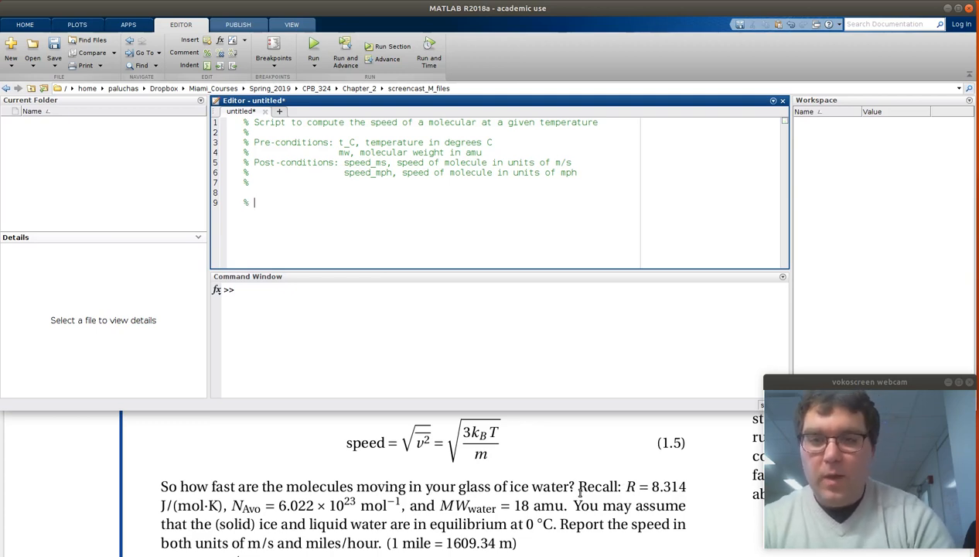
- Define the molar gas constant r = 8.314 with a J/(mol K) comment
text(Molar gas cons)
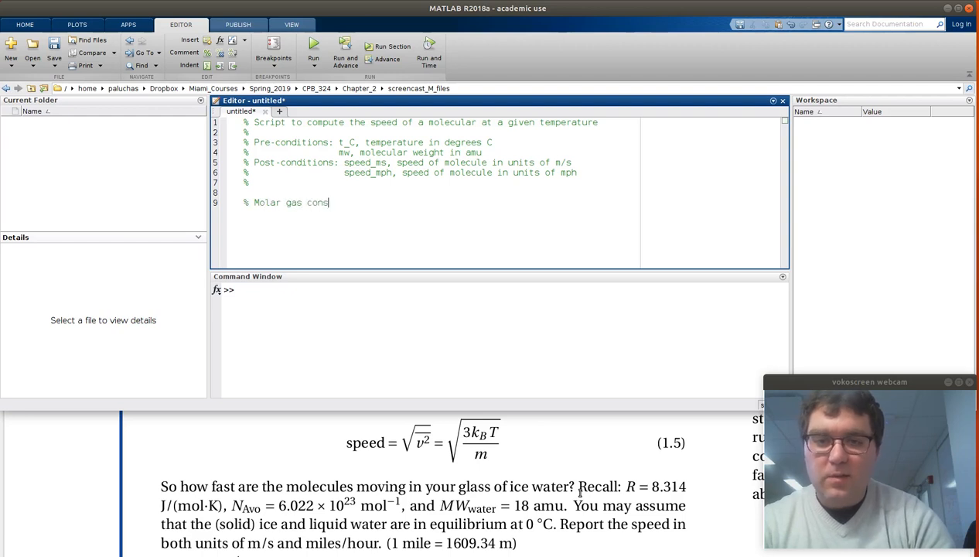
text(tant,)
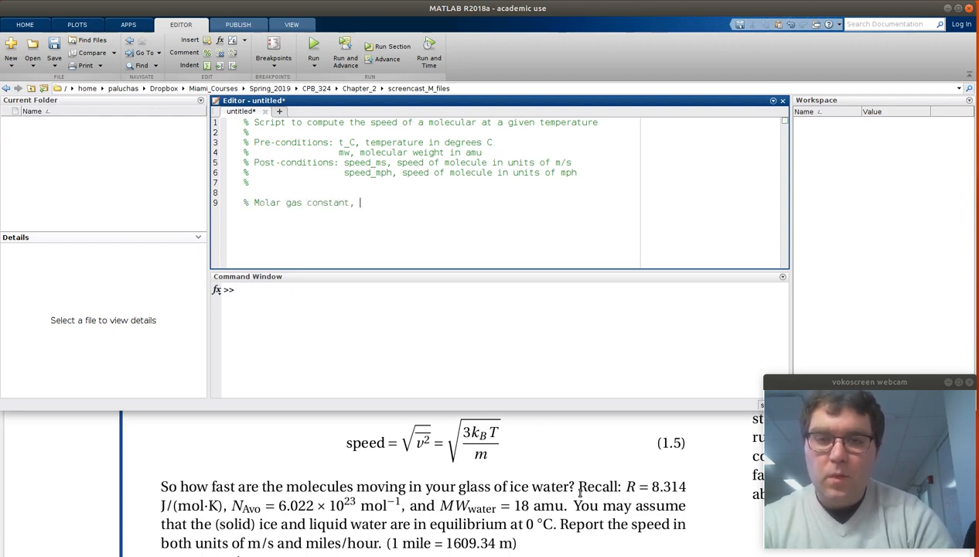
text(J/)
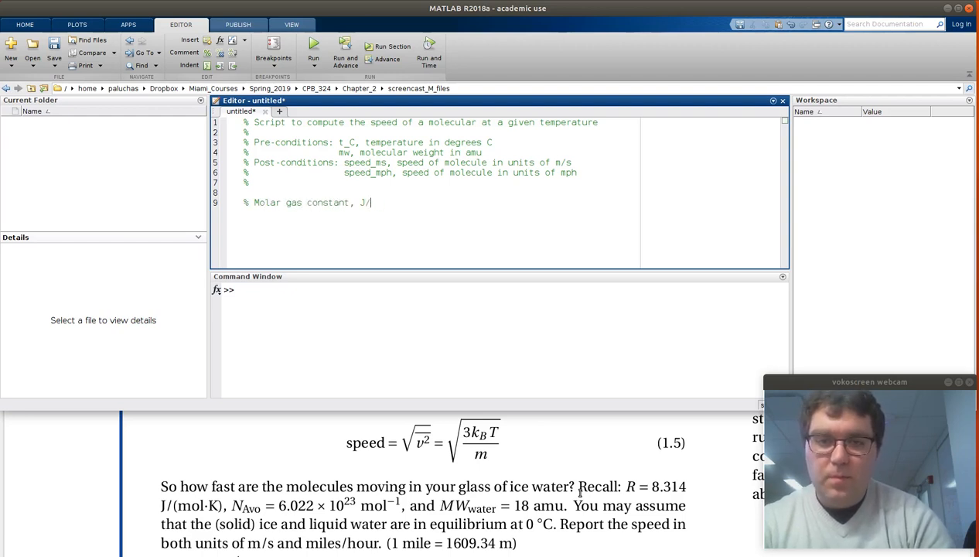
text((mol K))
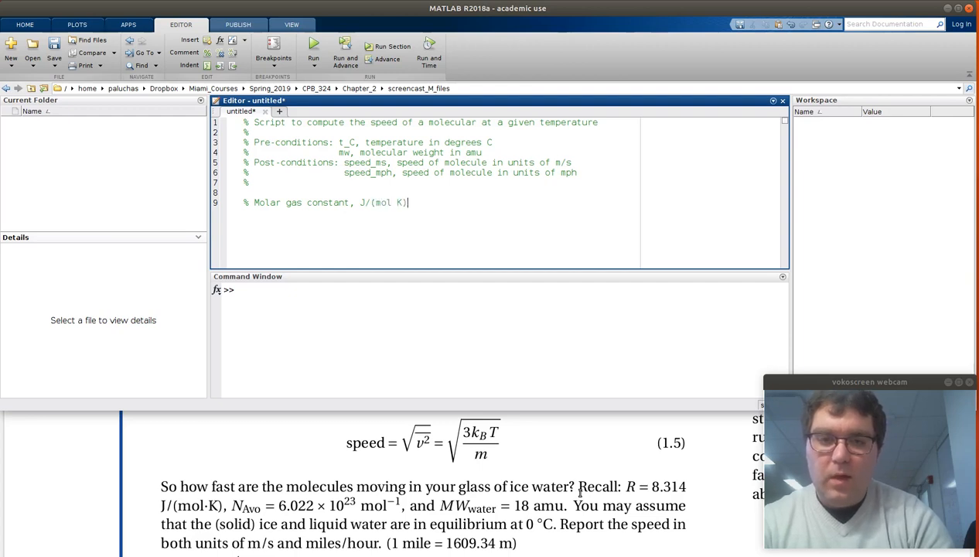
text(r =)
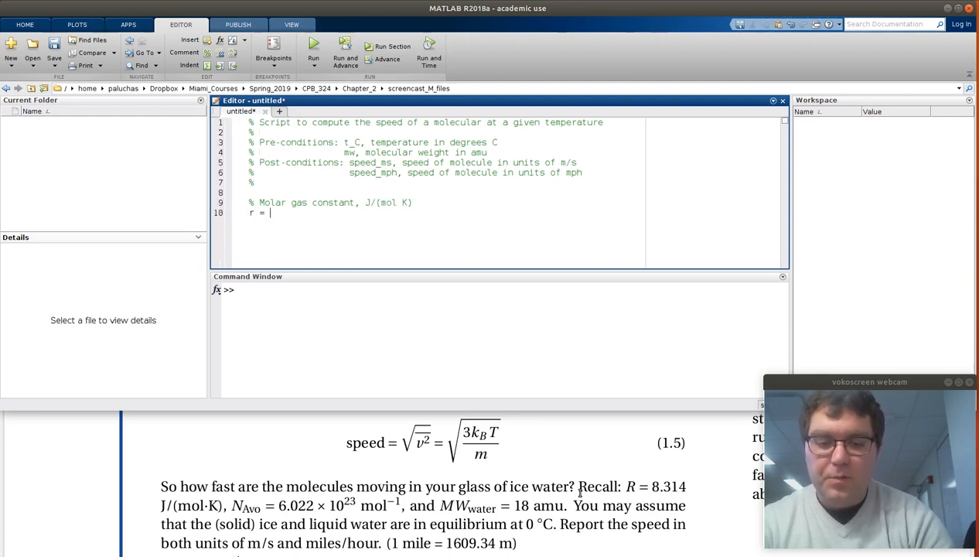
text(8.314;)
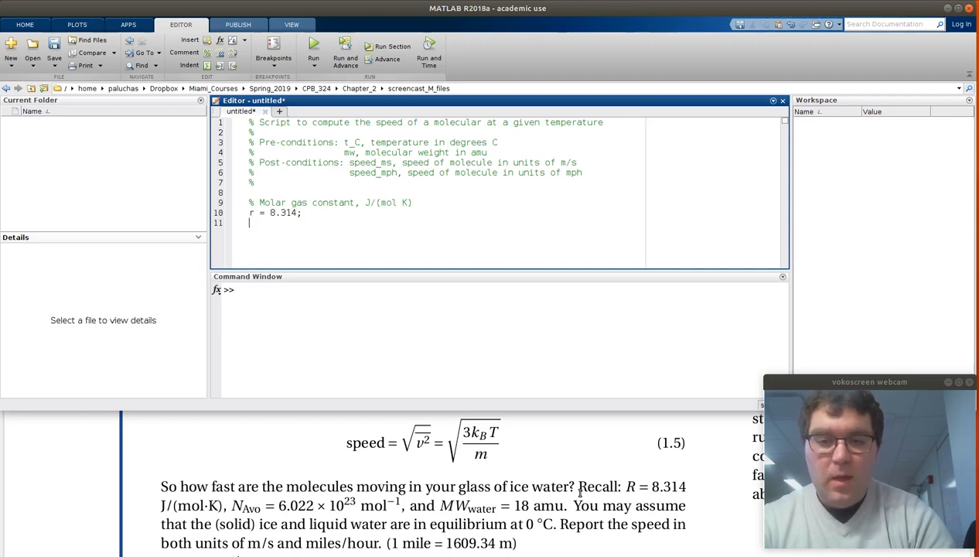
- Define Avogadro's number navo = 6.022e23 with a 1/mol comment
text(na)
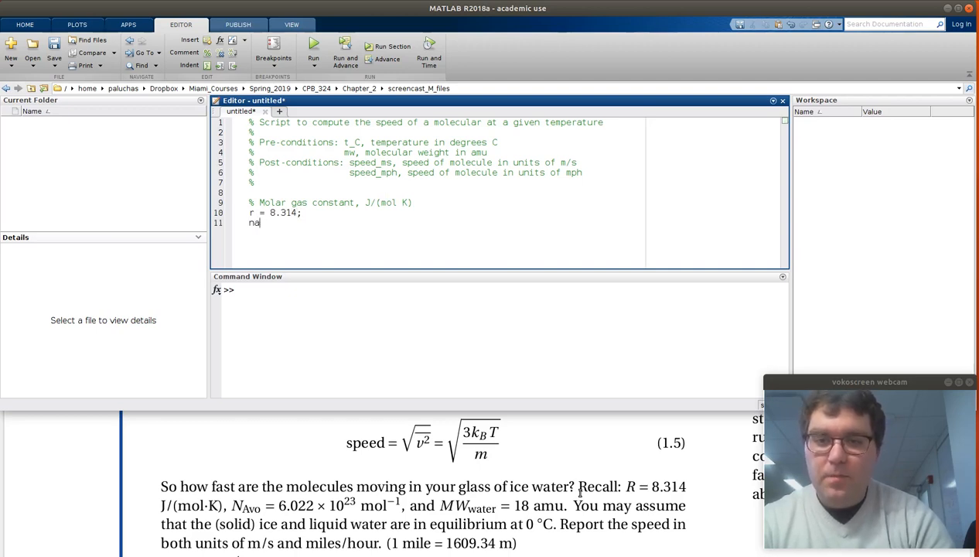
key(BackSpace)
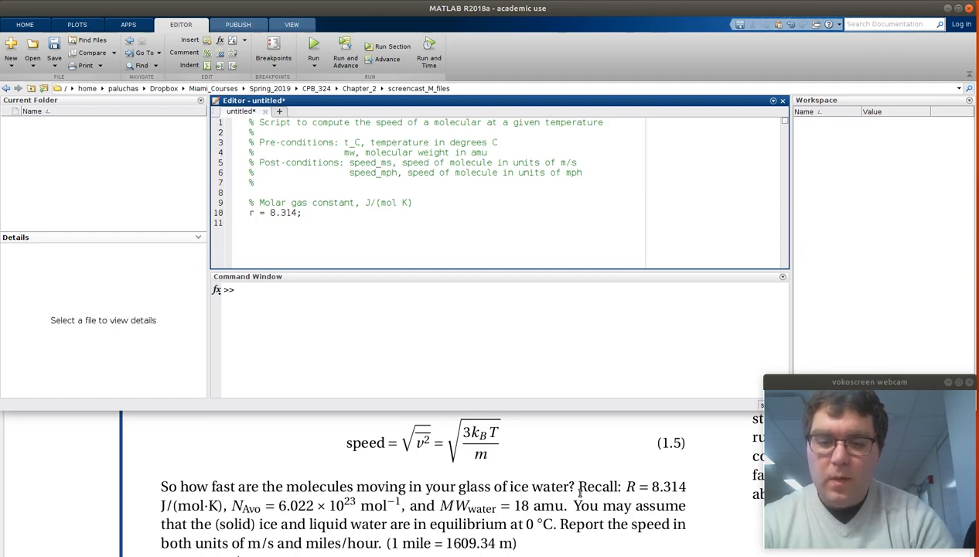
text(% Avogadro)
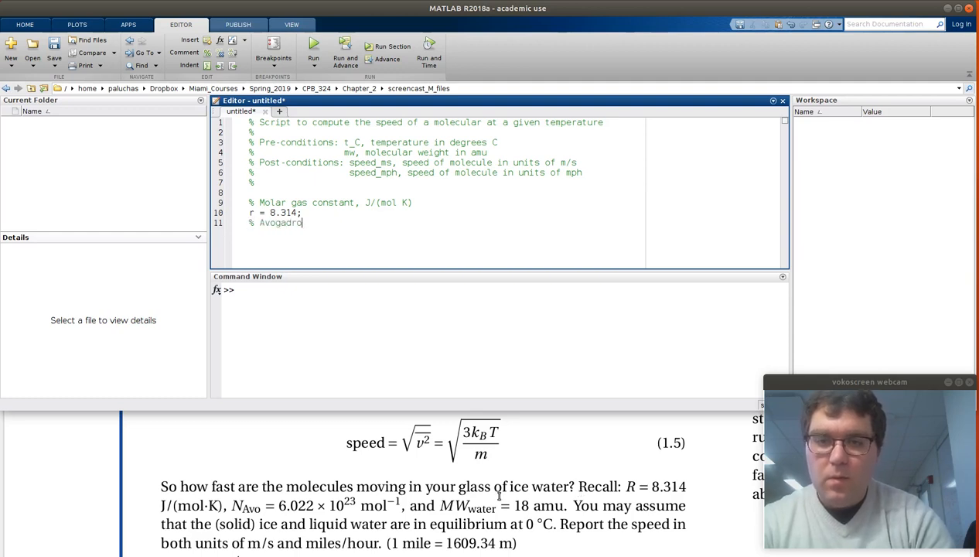
text('s numbner)
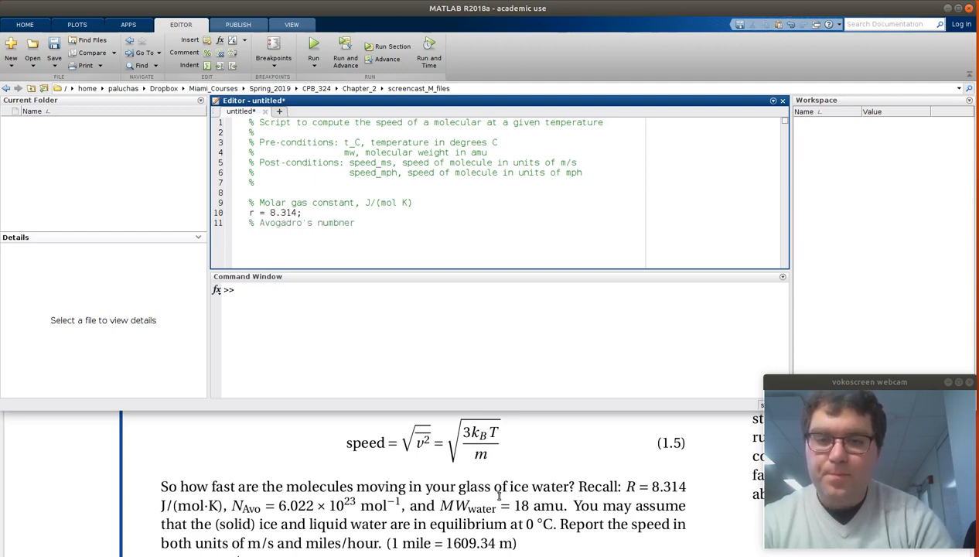
text(na)
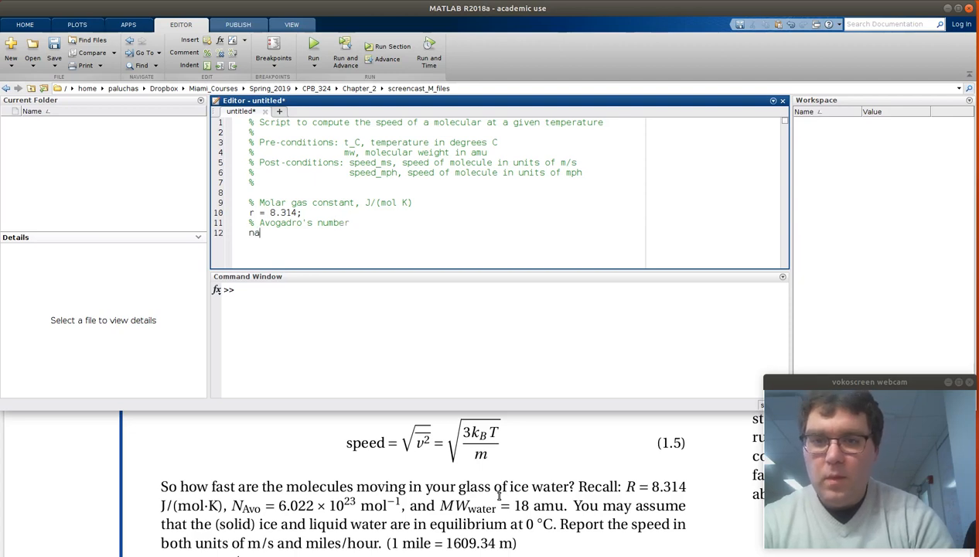
text(vo =)
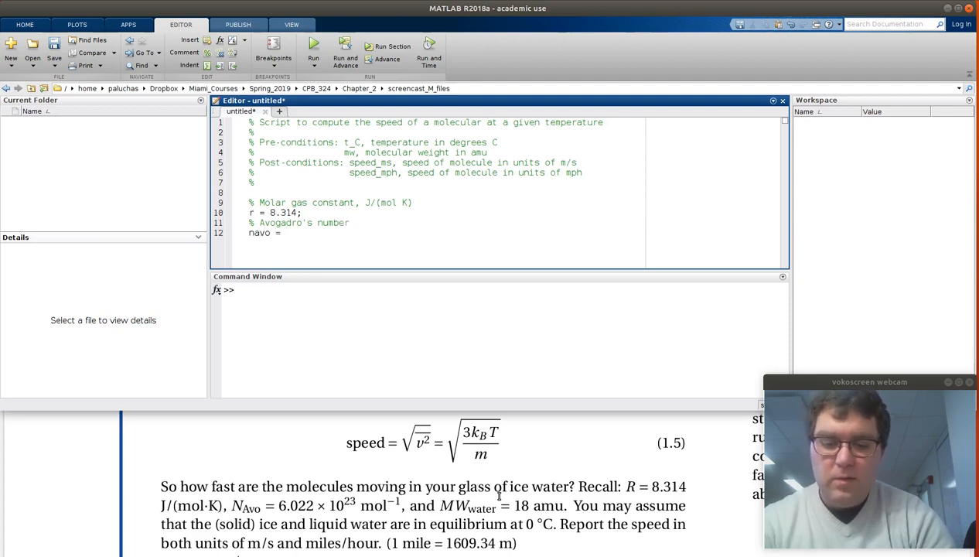
text(6.022e)
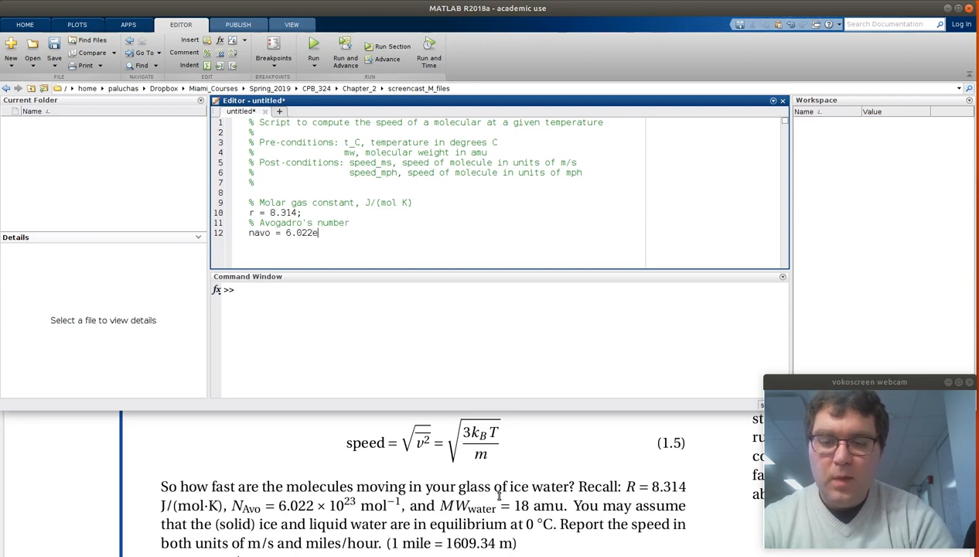
text(23;)
click(446, 222)
text(,)
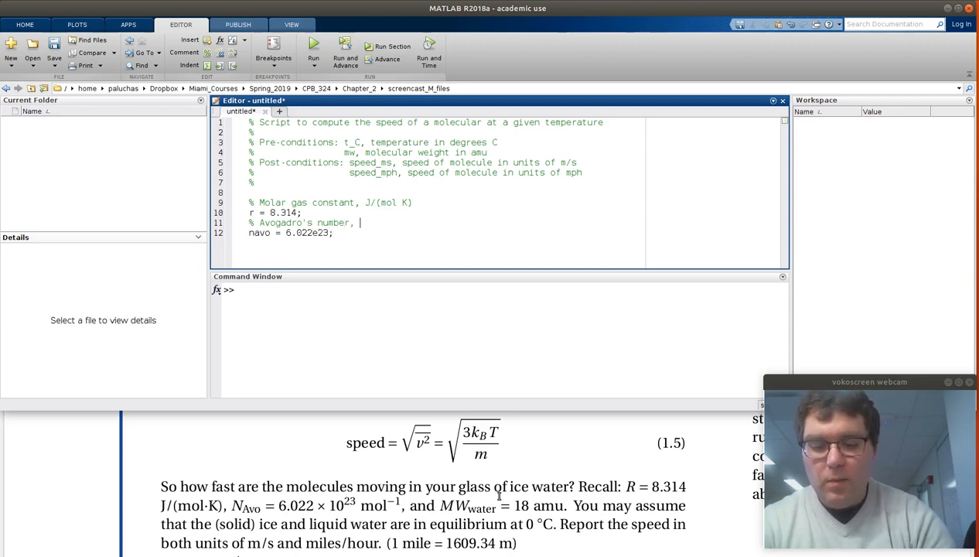
text(1/mol)
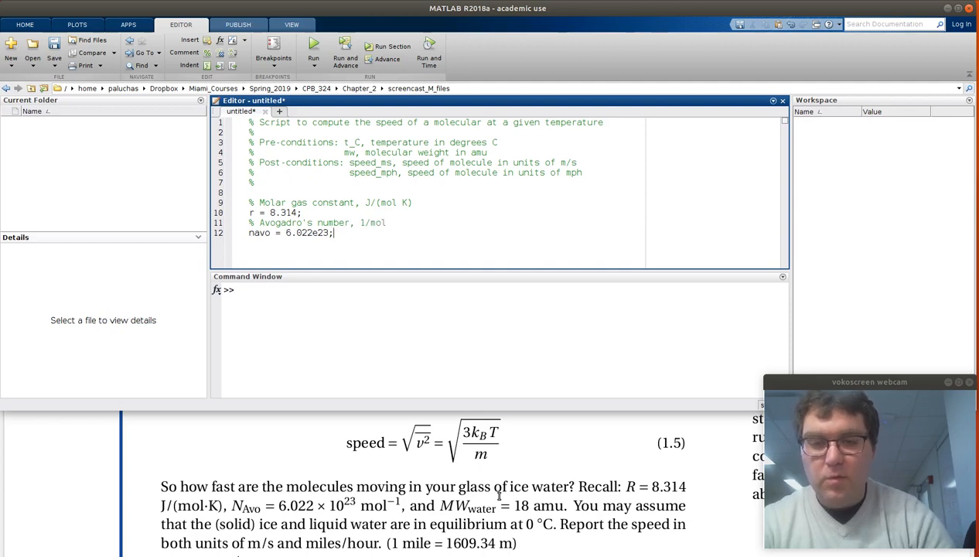
key(enter)
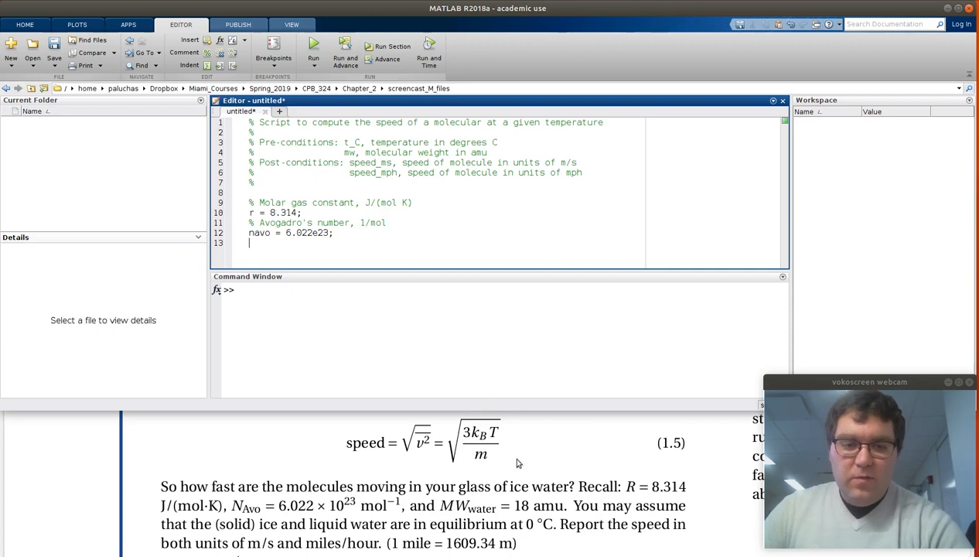
mouse_move(402, 474)
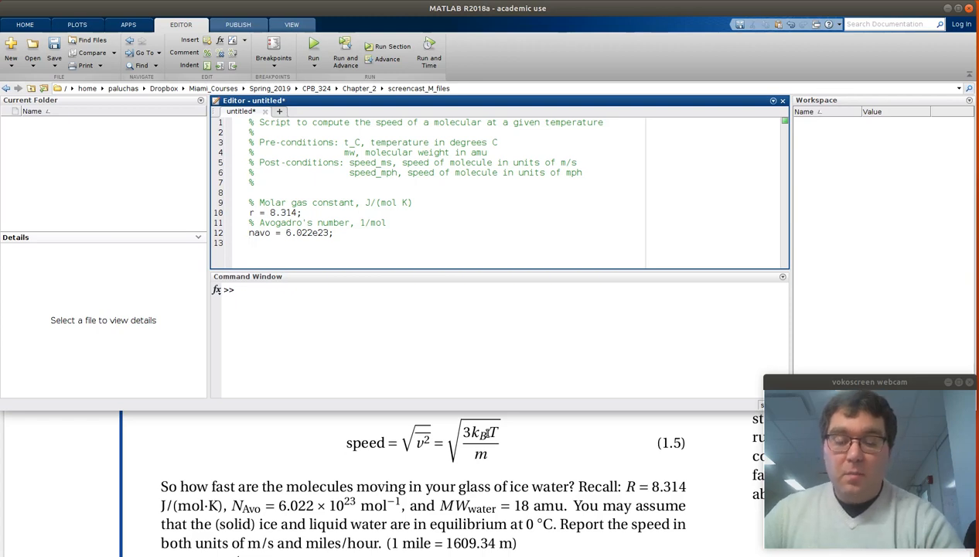
- Define the molecular gas constant kB = r/navo with a J/K comment
text(% Bo)
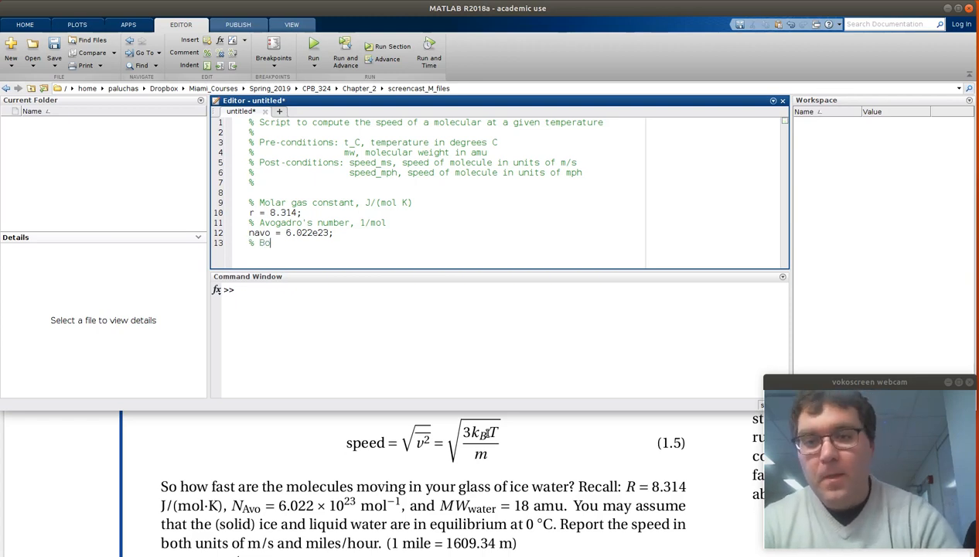
text(Molecular gas consta)
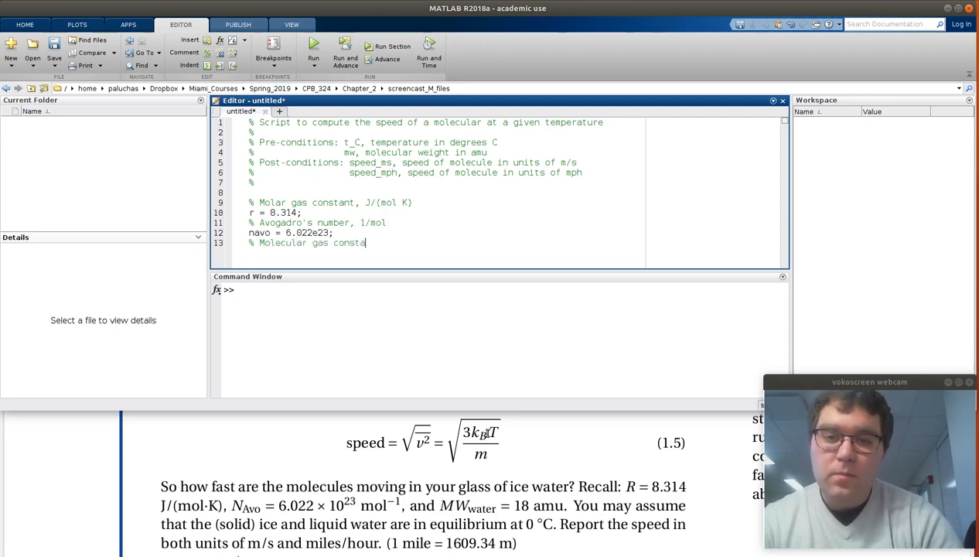
text(nt, J)
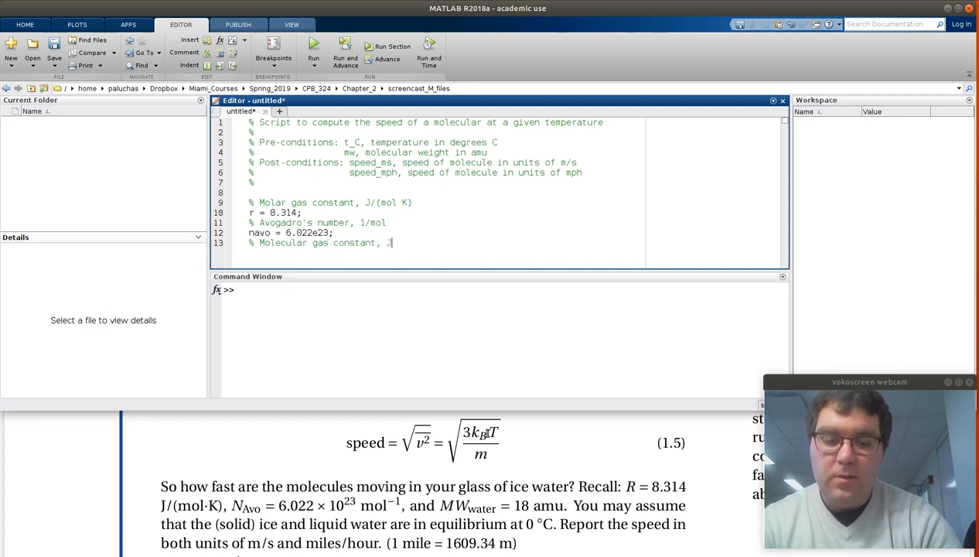
text(/K)
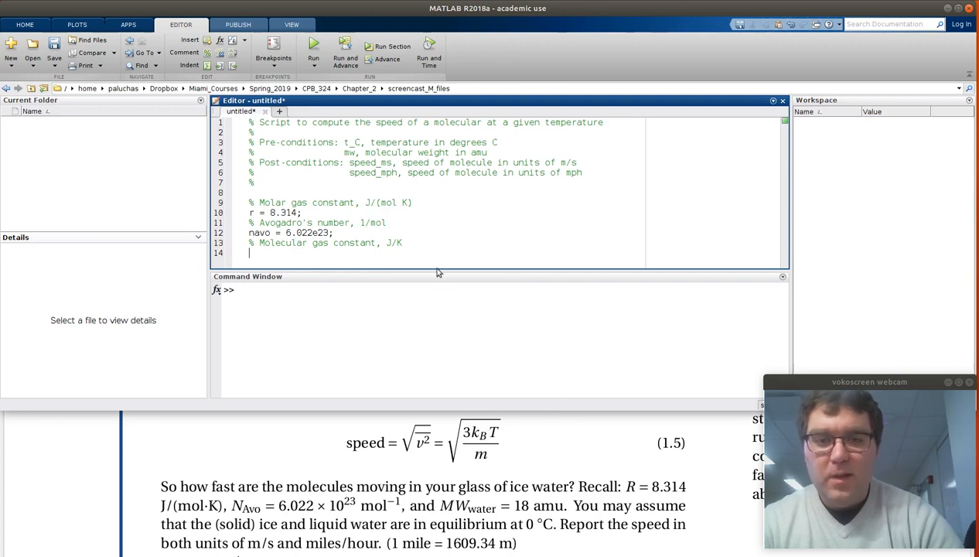
mouse_move(439, 274)
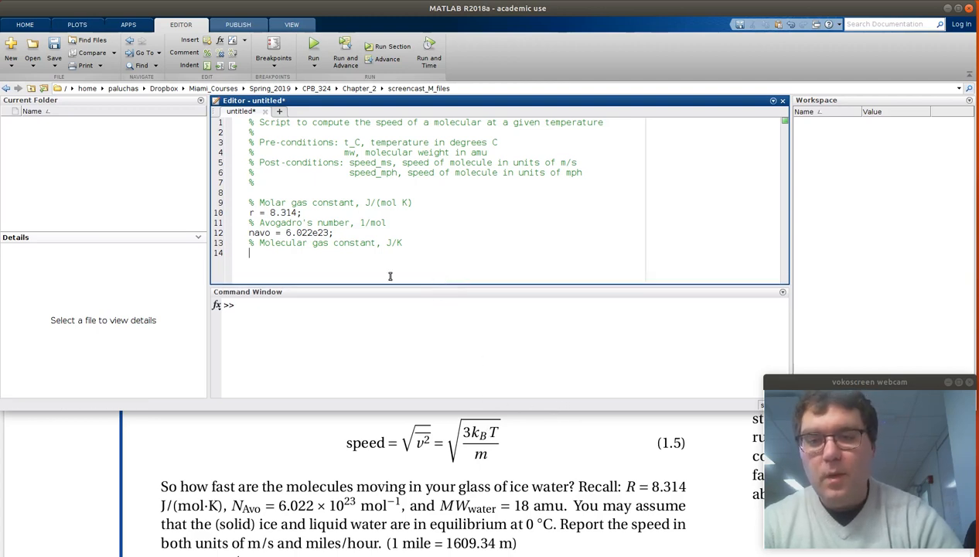
text(kB)
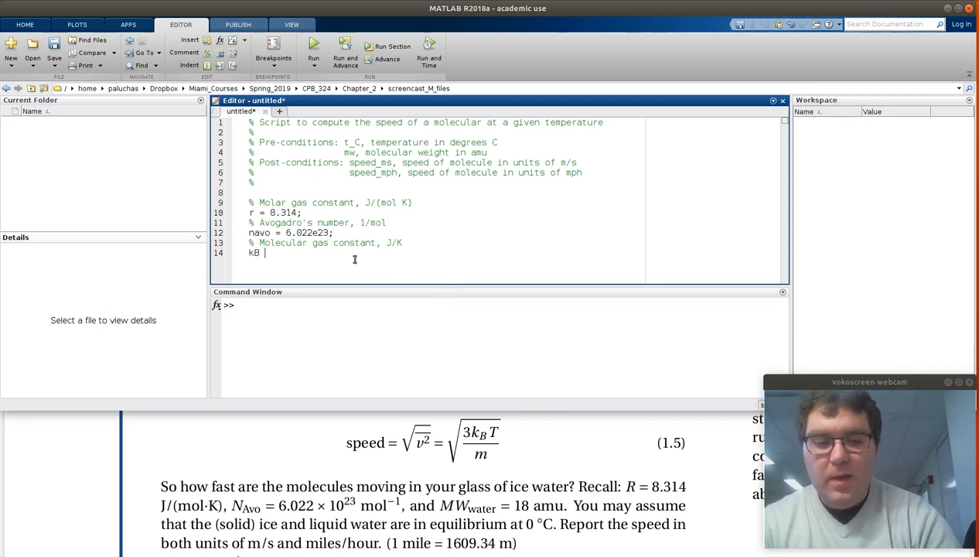
text(= r)
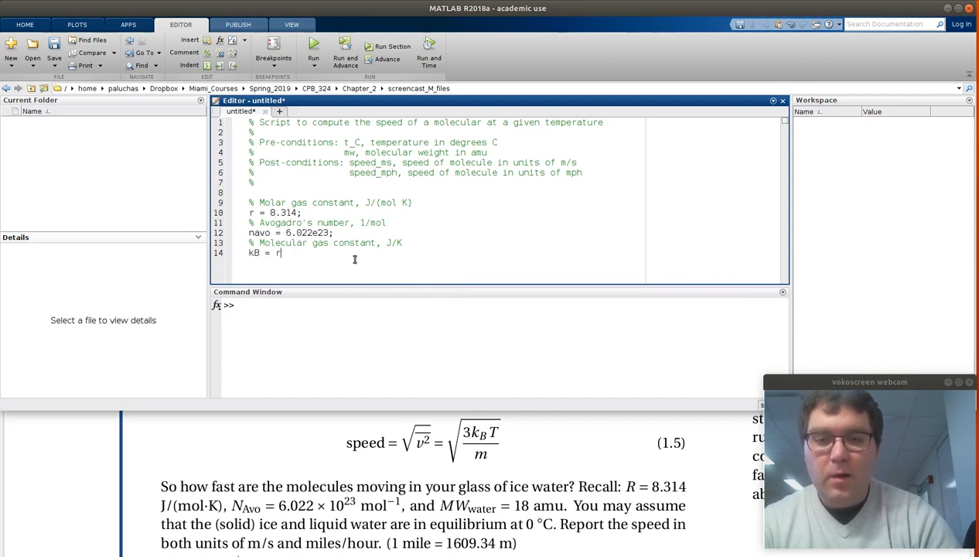
text(/navo;)
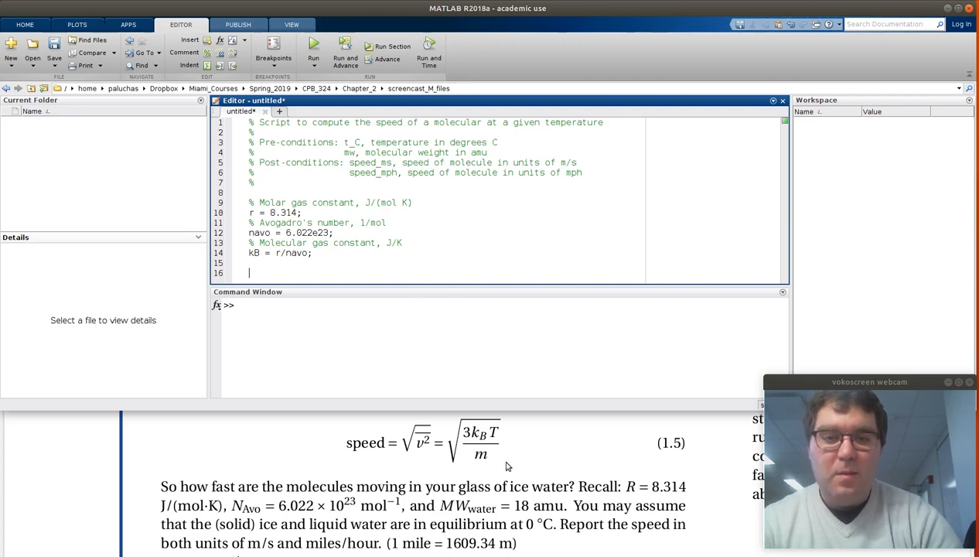
mouse_move(465, 456)
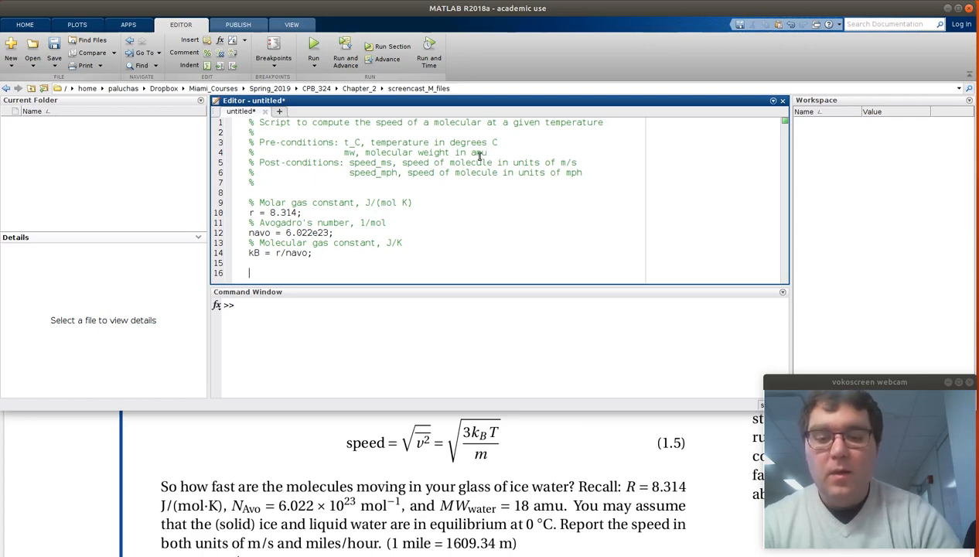
- Add a commented line computing molecule mass in grams as m_g = mw/navo
text(% Conver)
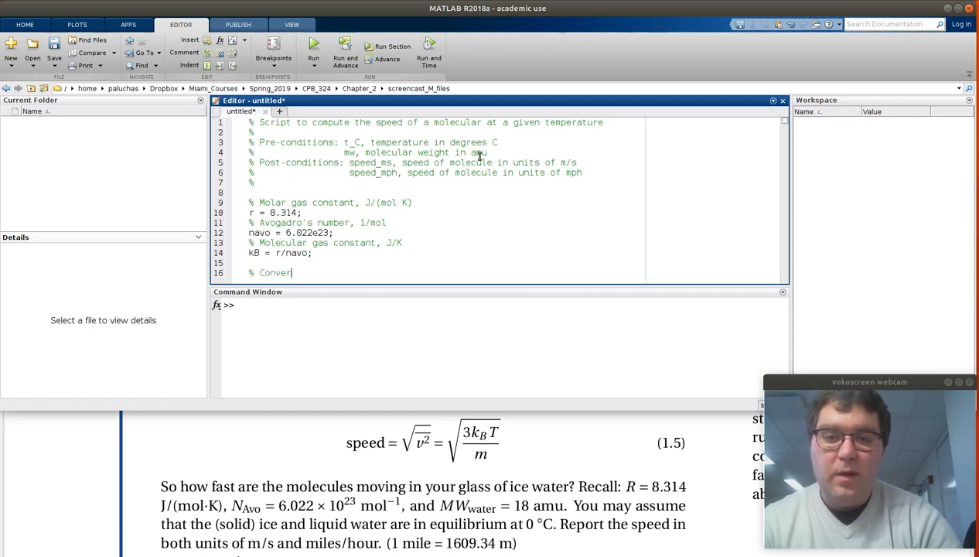
text(mw to)
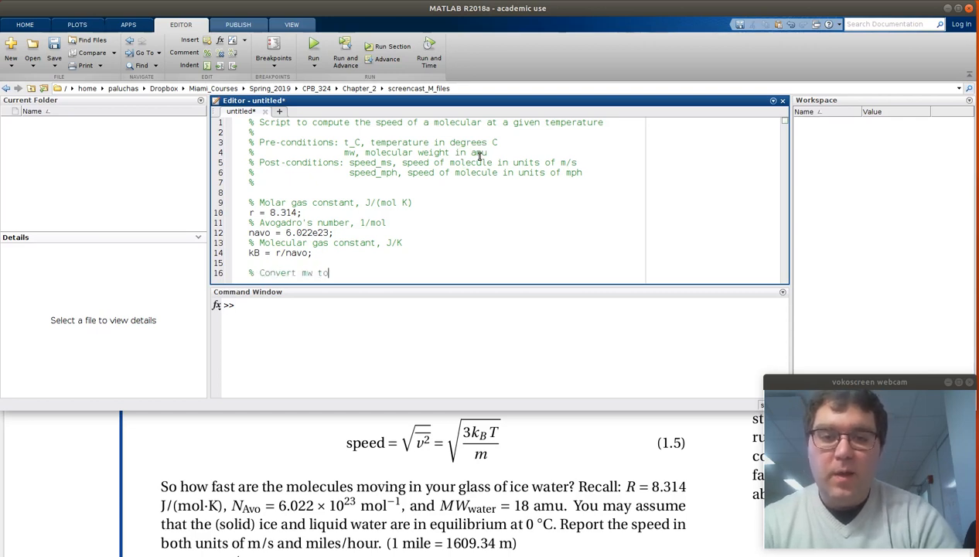
key(BackSpace)
text((g/mol) to ma)
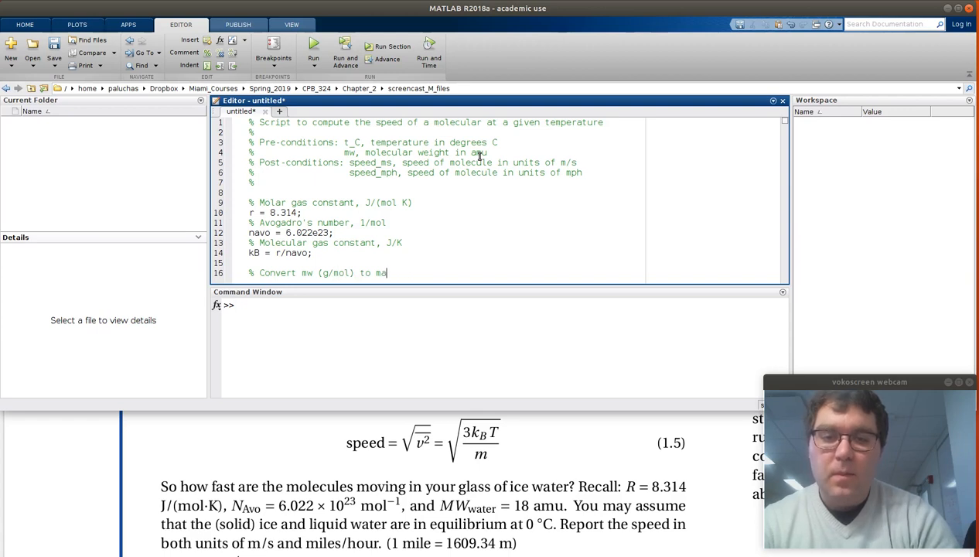
text(ss in)
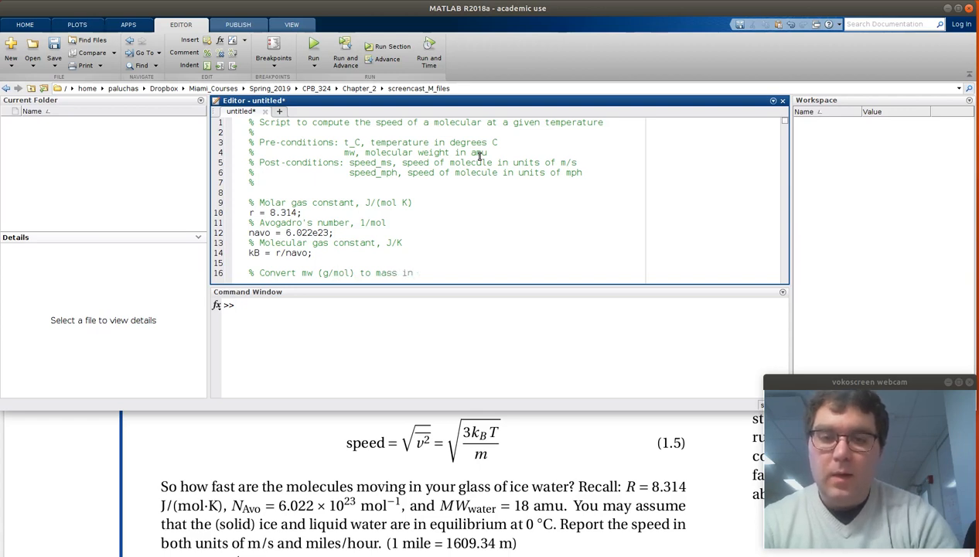
text(g/moleule)
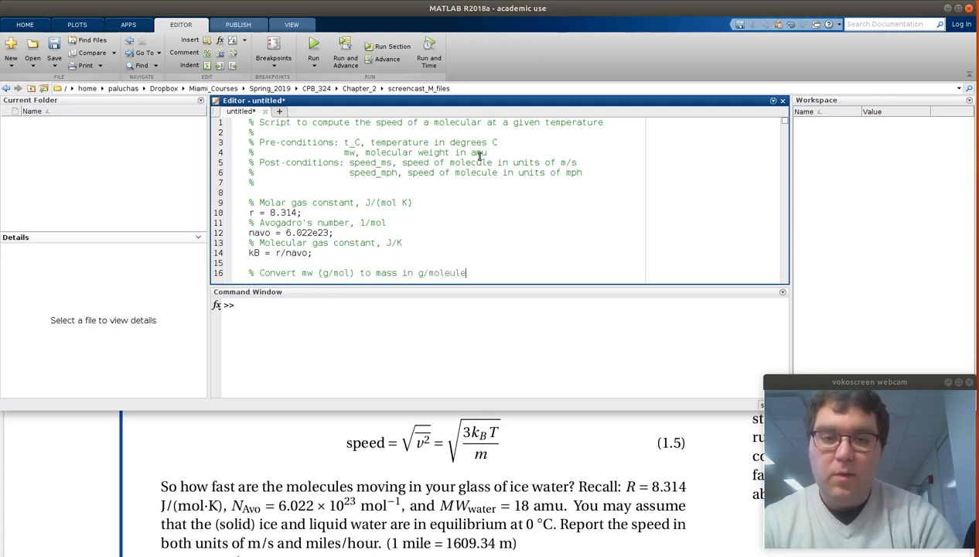
key(Enter)
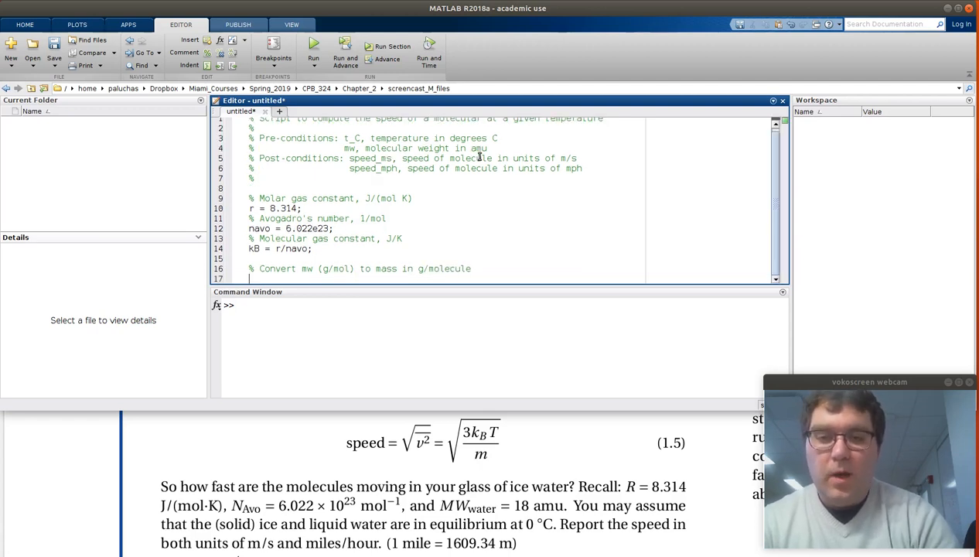
text(m_g =)
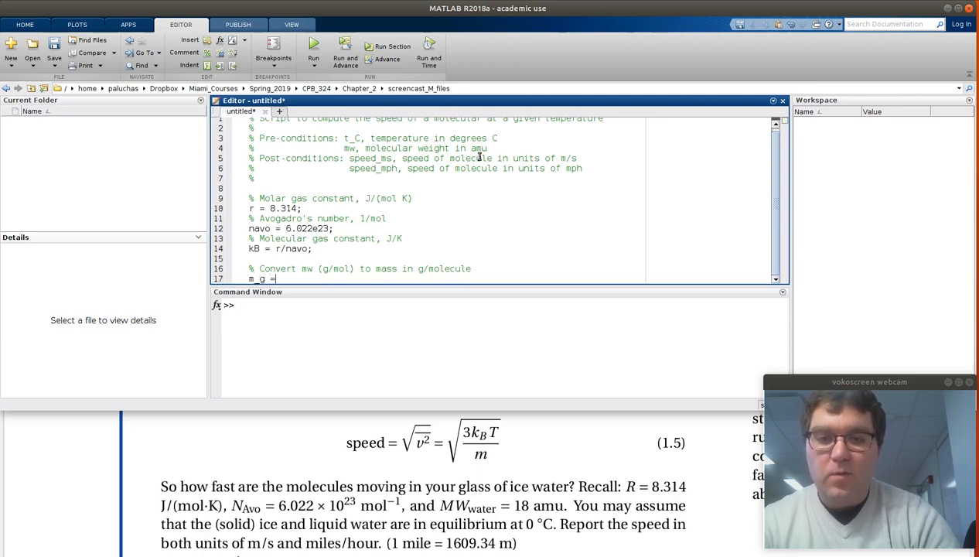
text(mw)
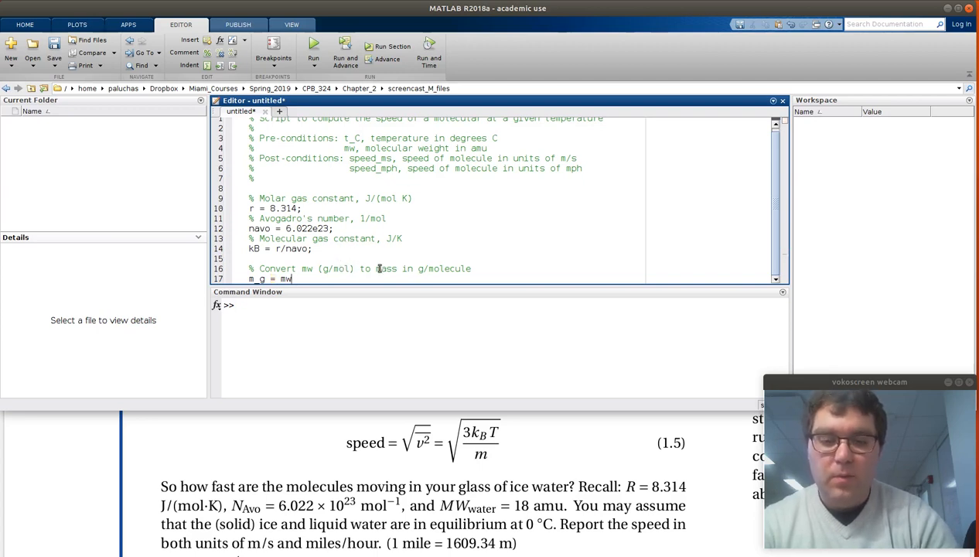
text(/navo)
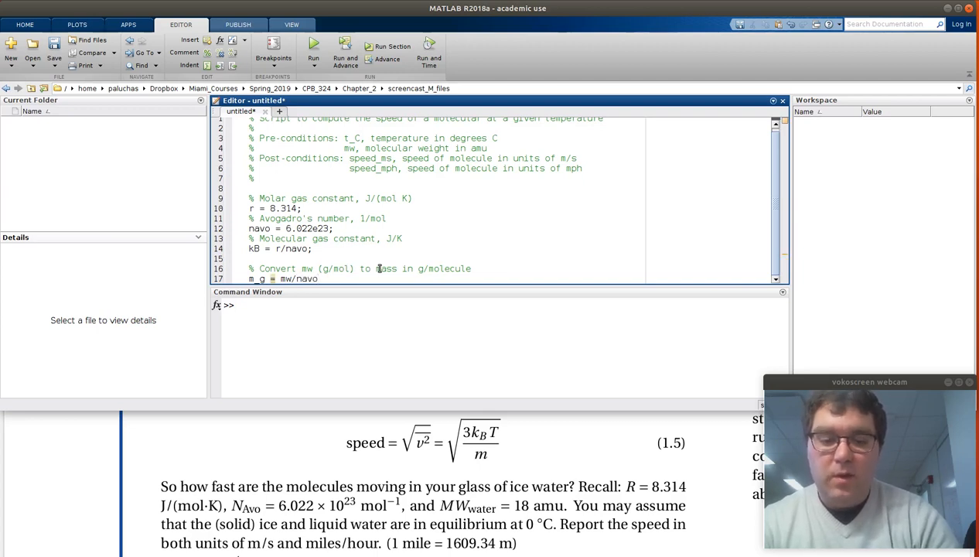
- Add the commented kilogram conversion m_kg = m_g/1000
scroll(down, 3)
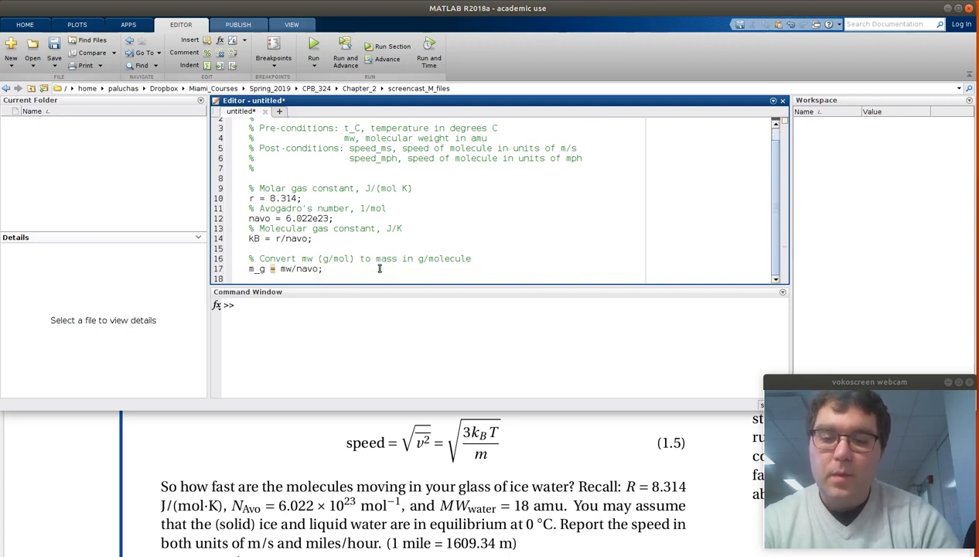
text(% Now conver to kg)
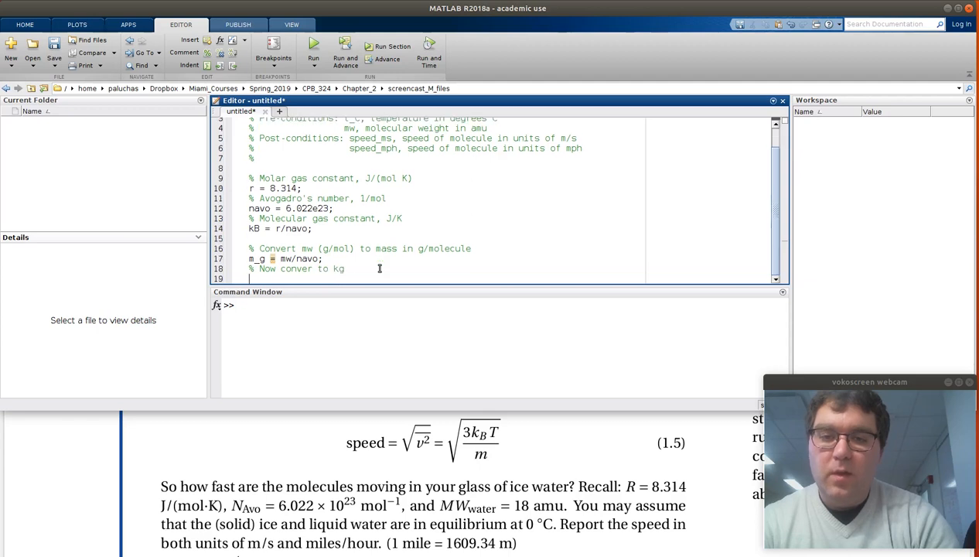
text(m_kg)
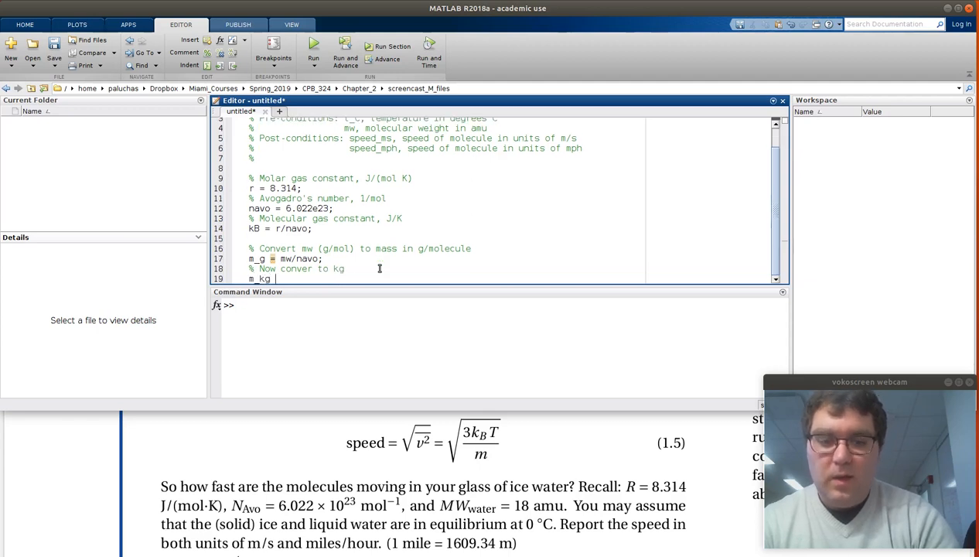
text(= m_g)
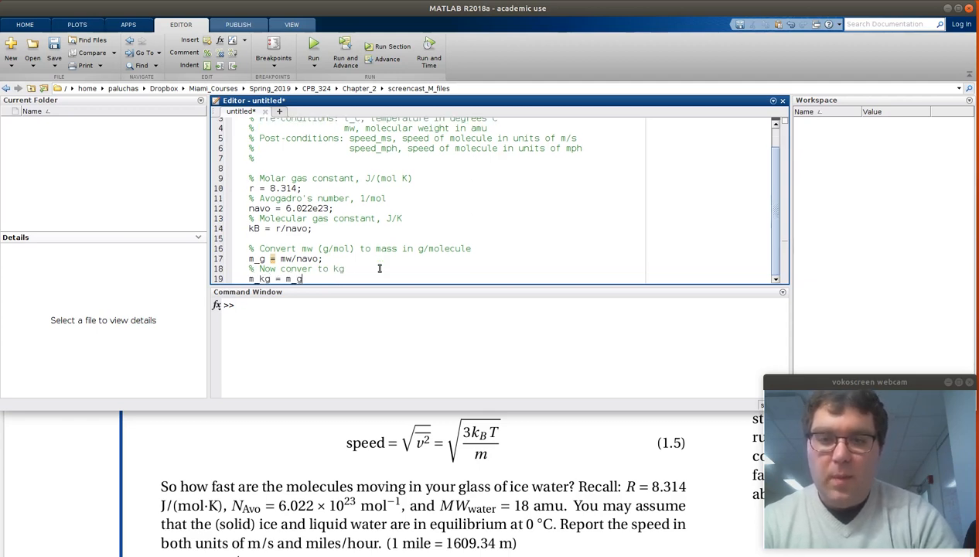
text(/1000)
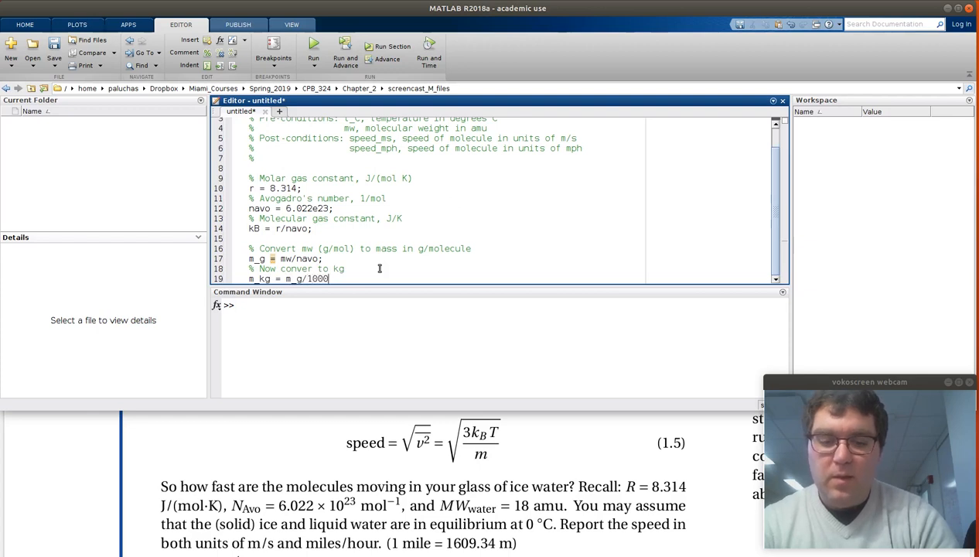
key(enter)
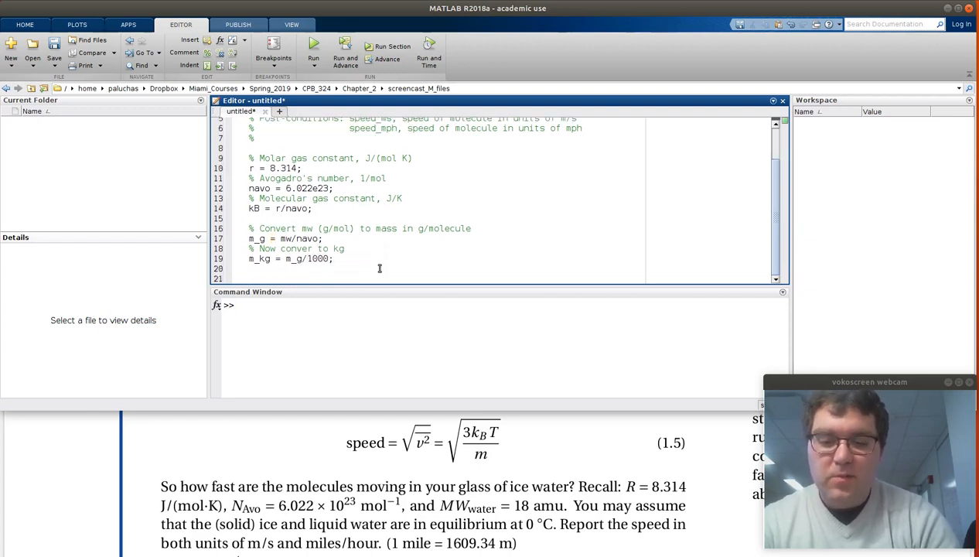
- Type the temperature comment and t_K = t_C+273.15
text(% Convert)
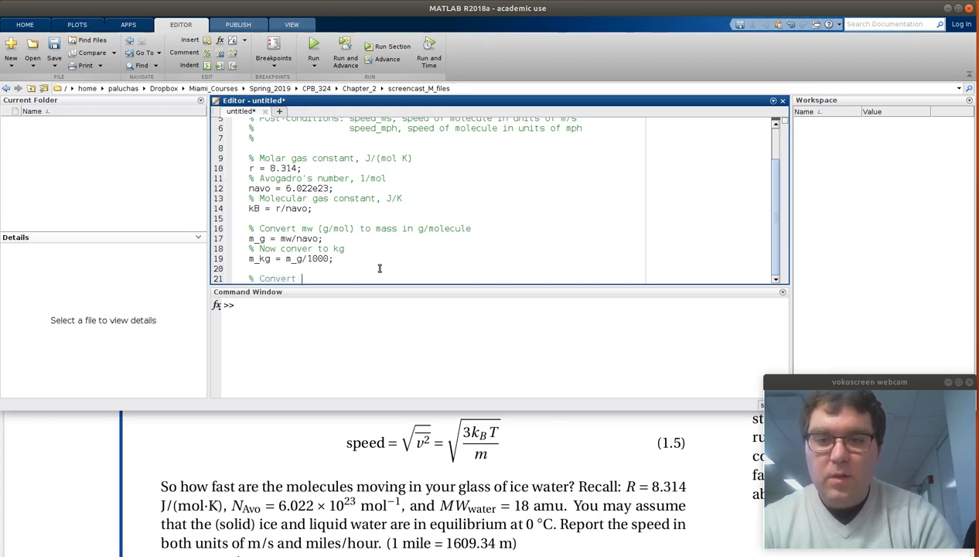
text(temperature from C to K)
text(t_K)
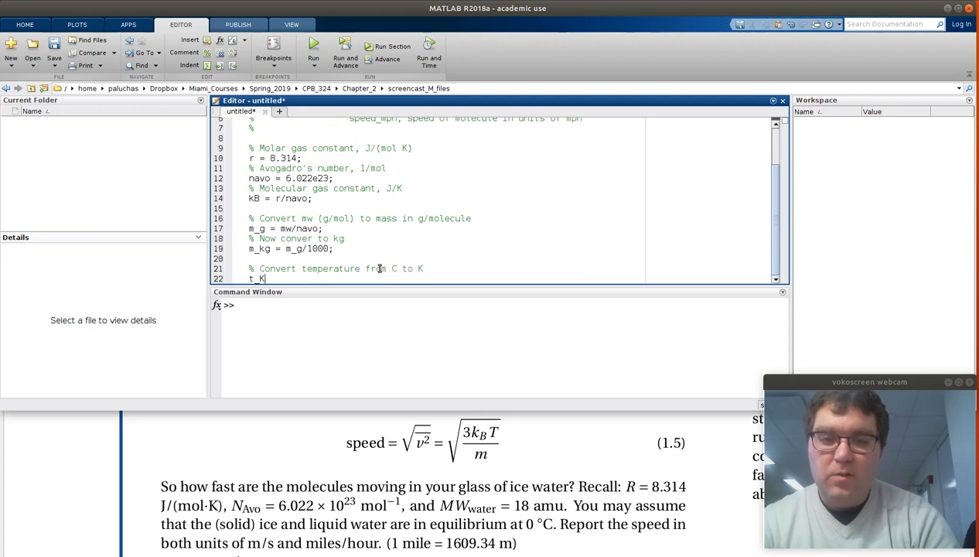
text(= t_C+)
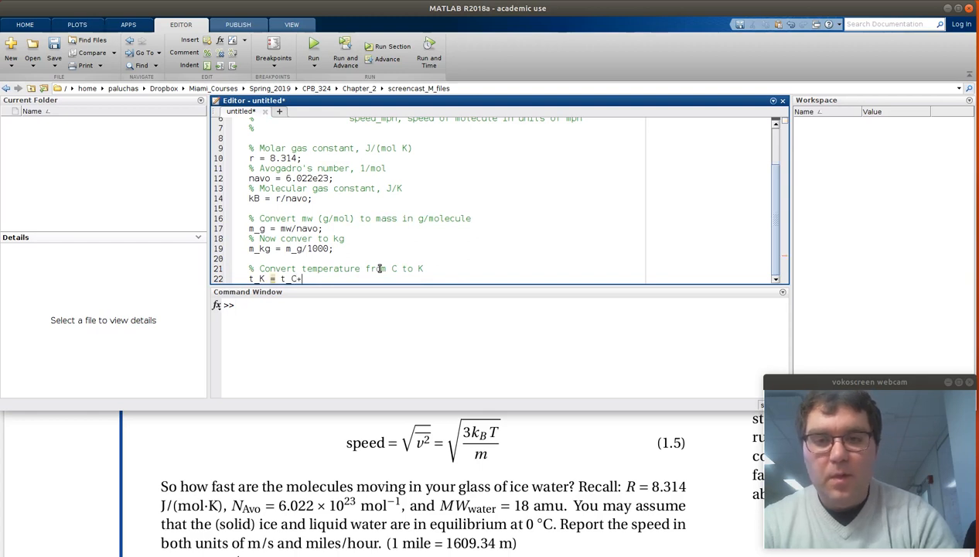
text(273.15;)
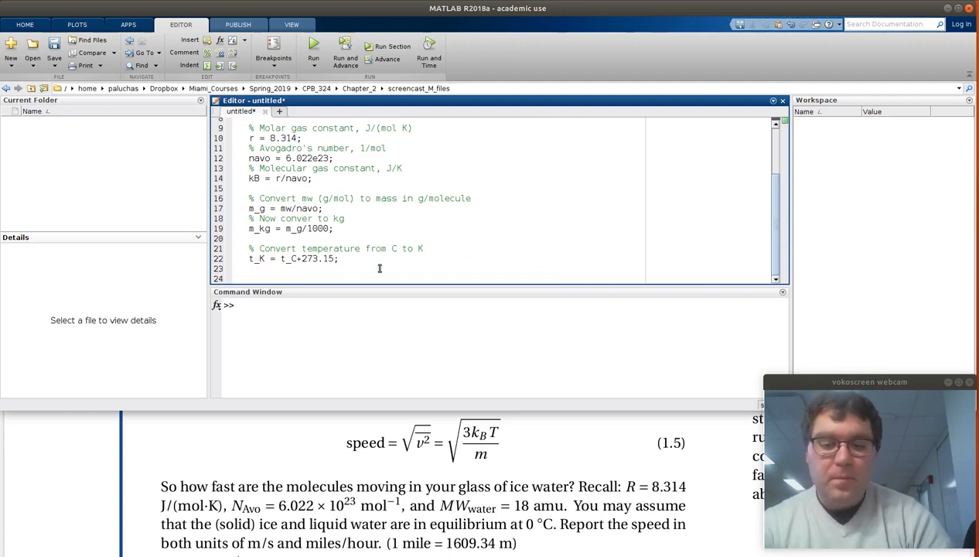
- Add '% Compute speed in m/s' and speed_ms = sqrt((3*kB*t_K)/m_kg)
text(% Compute)
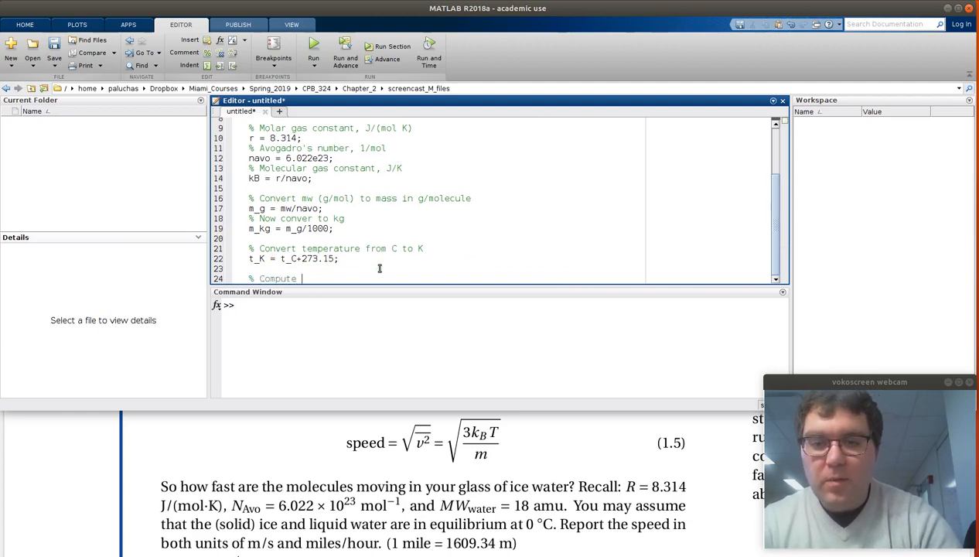
text(speed)
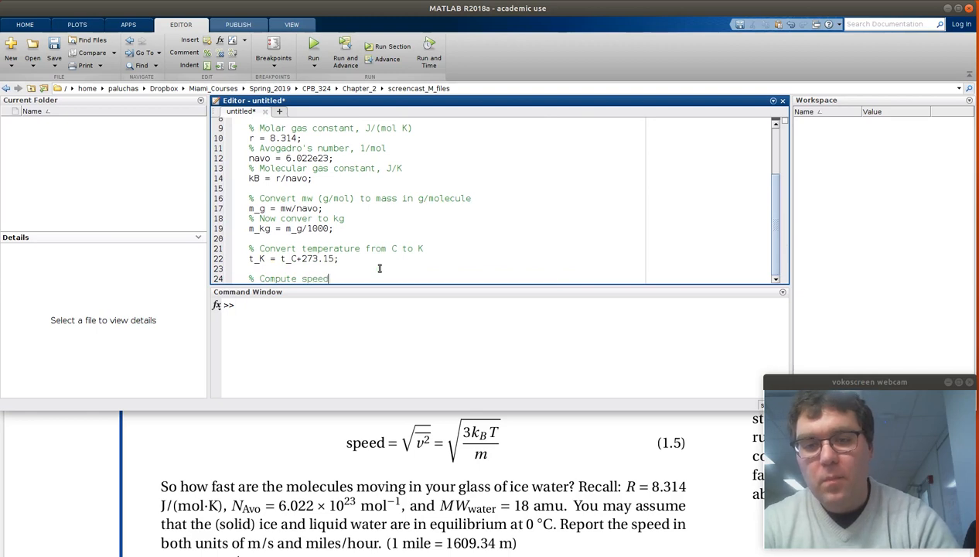
text(in m/s)
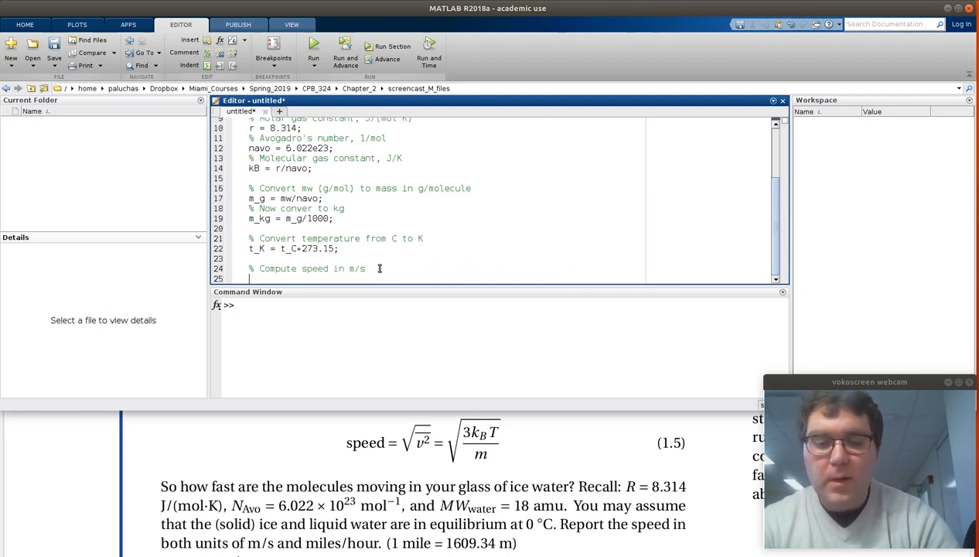
text(speed)
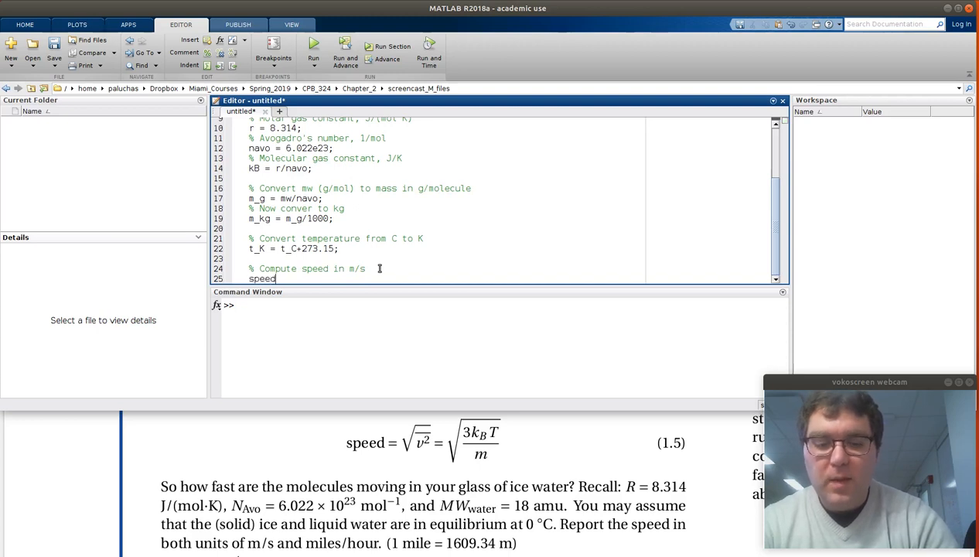
text(_ms =)
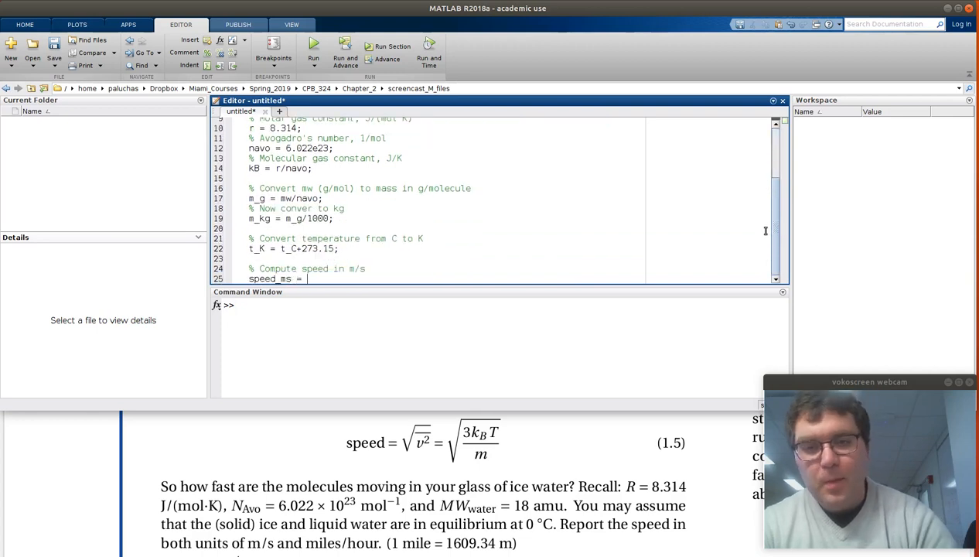
text(sq)
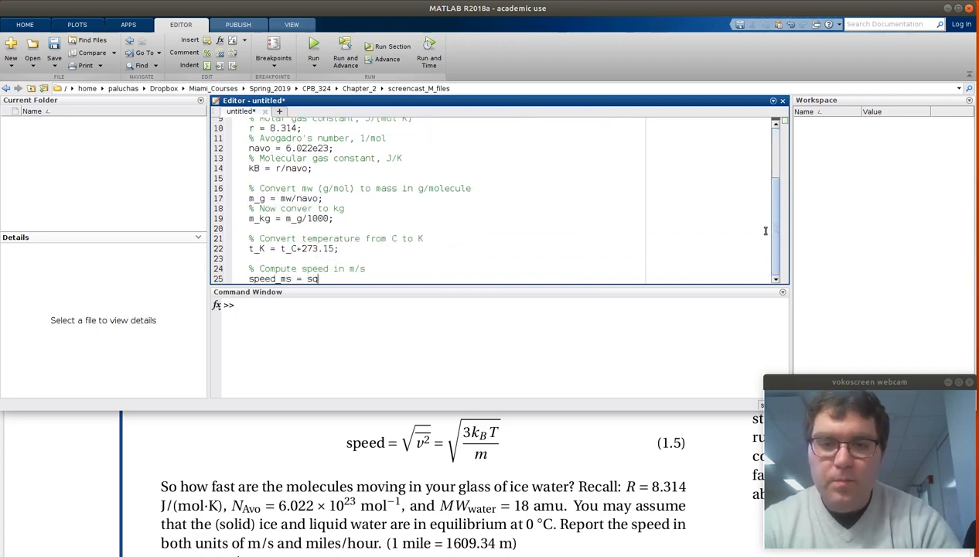
text(rt( ()
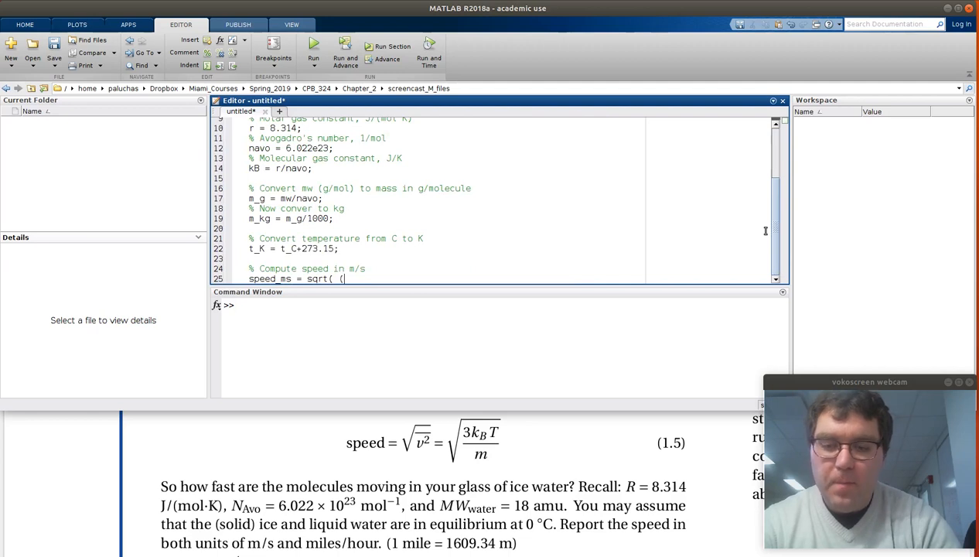
text(3*kB)
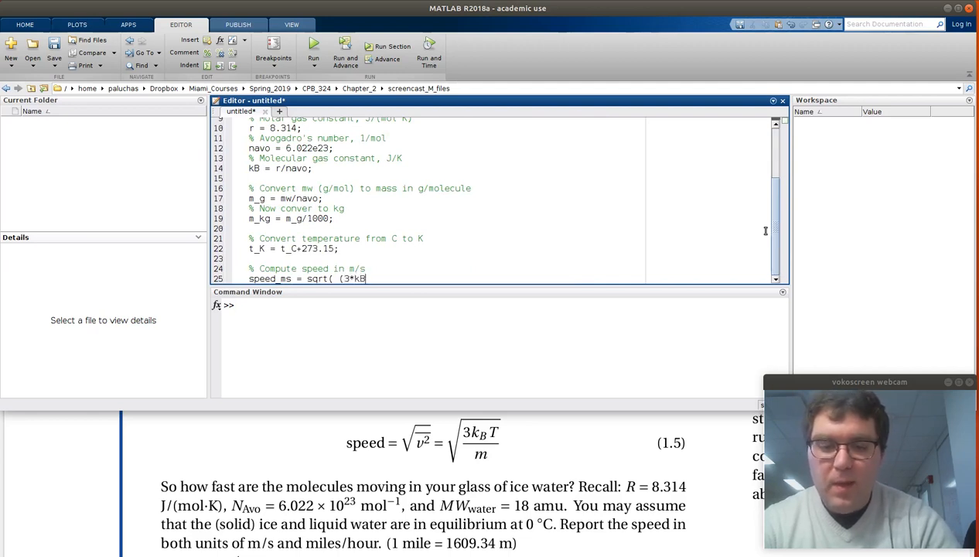
text(*t_K)/m_kg)
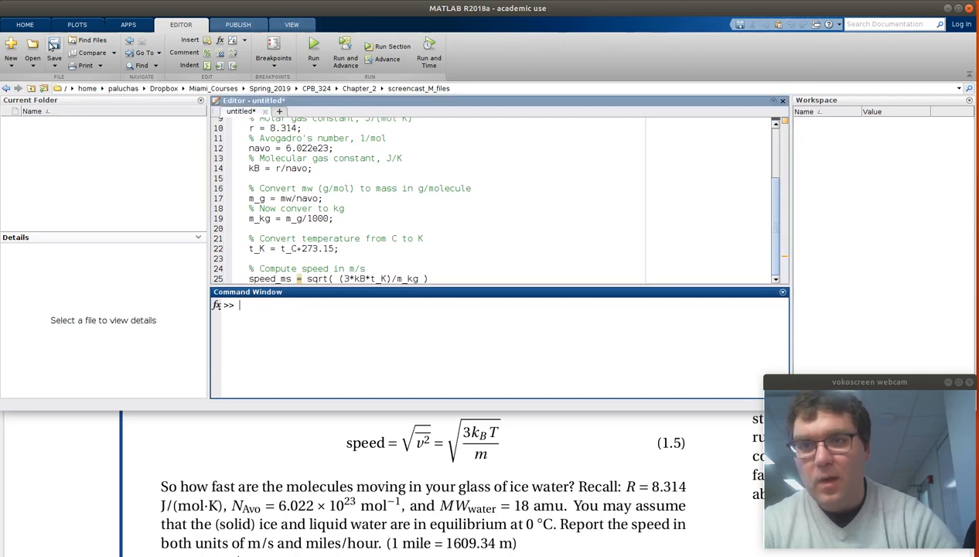
- Save the script as mb_speed.m in screencast_M_files
click(55, 46)
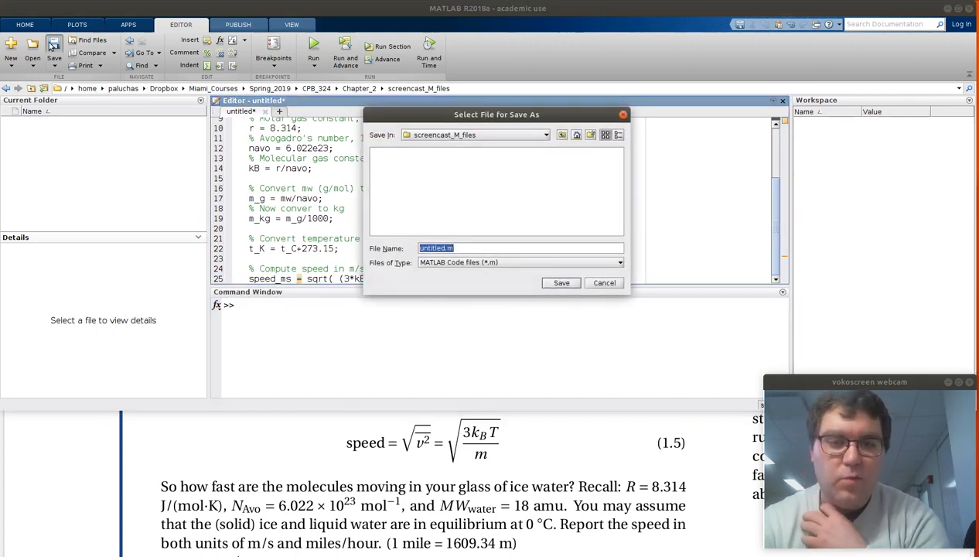
mouse_move(421, 103)
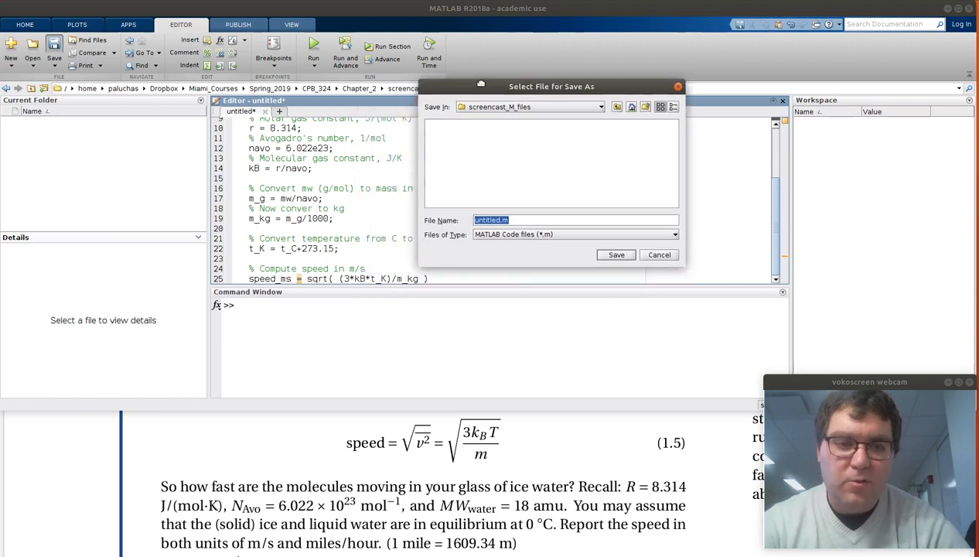
drag(551, 86, 582, 82)
text(mb_speed)
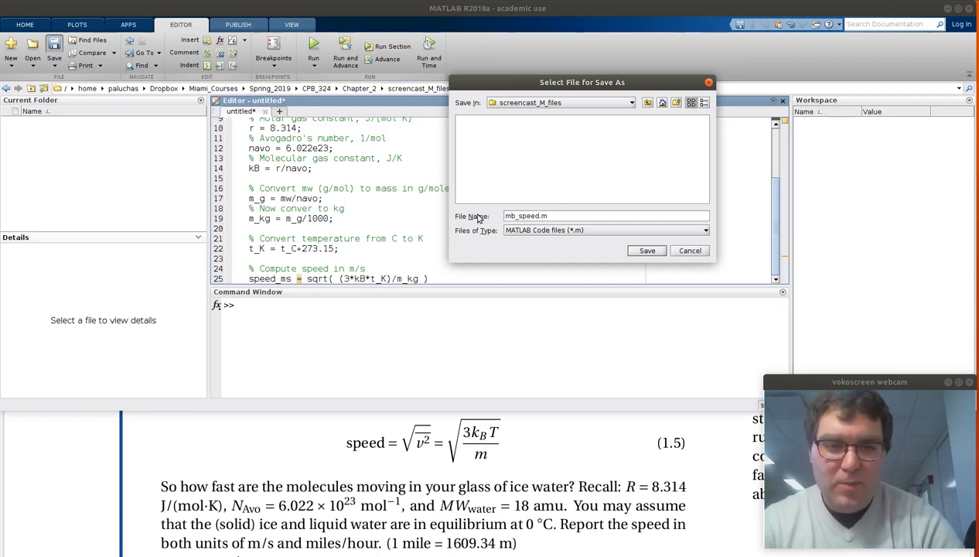
click(646, 250)
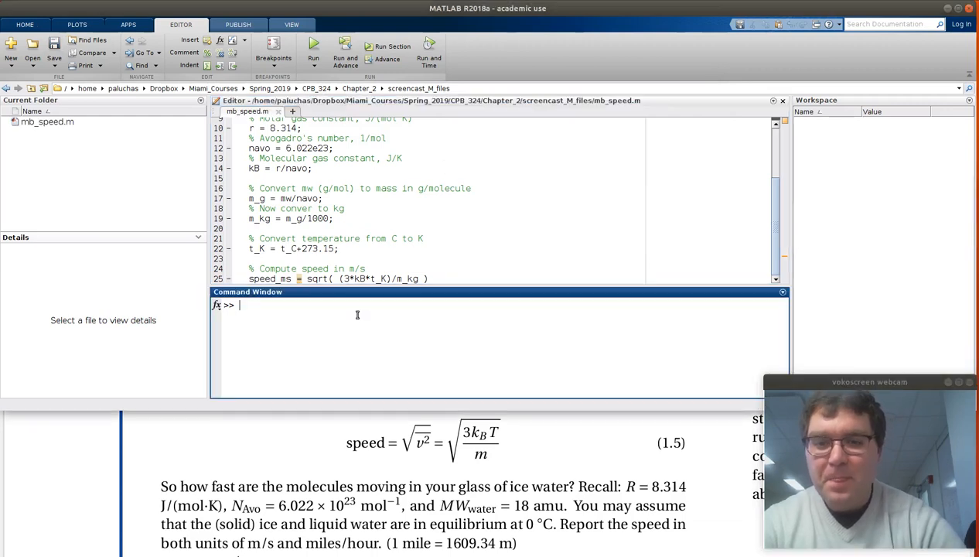
text(mb_se)
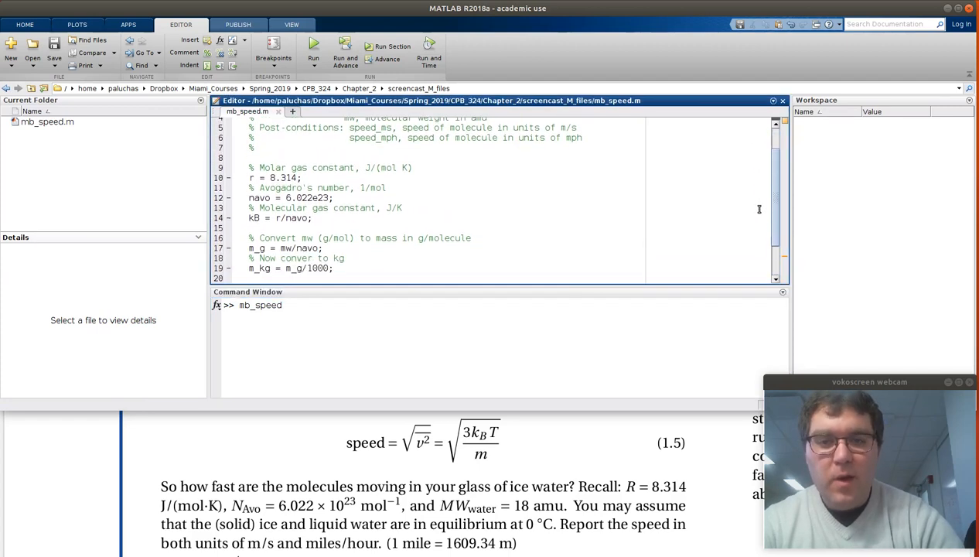
scroll(down, 3)
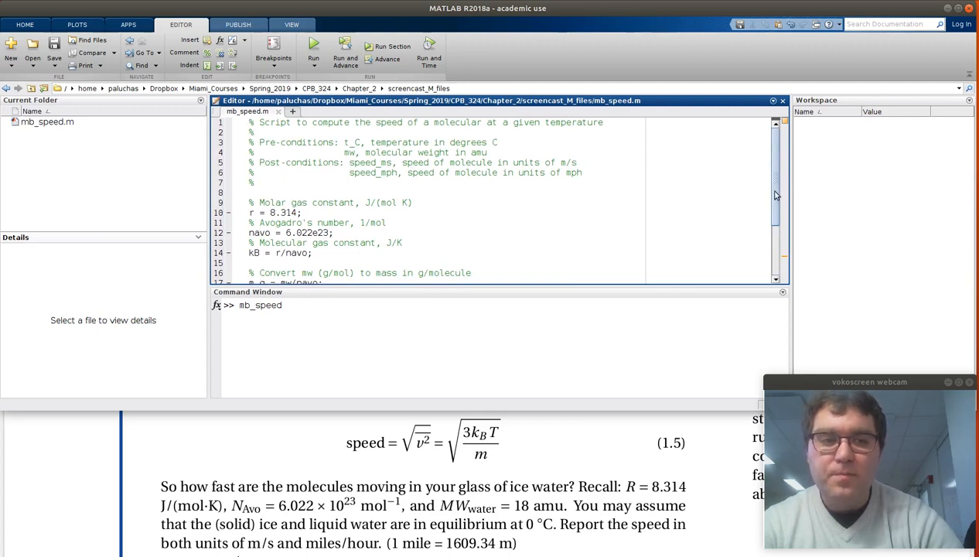
scroll(down, 3)
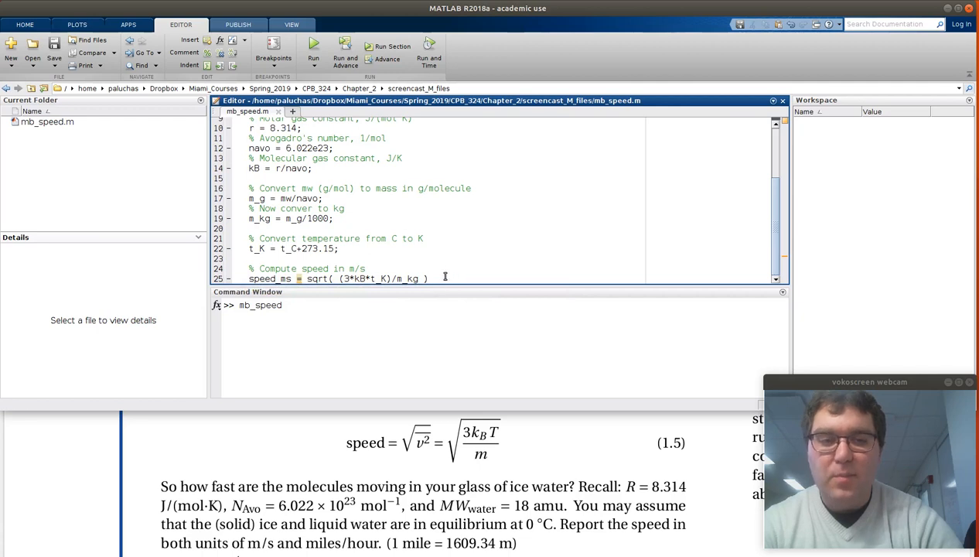
click(427, 278)
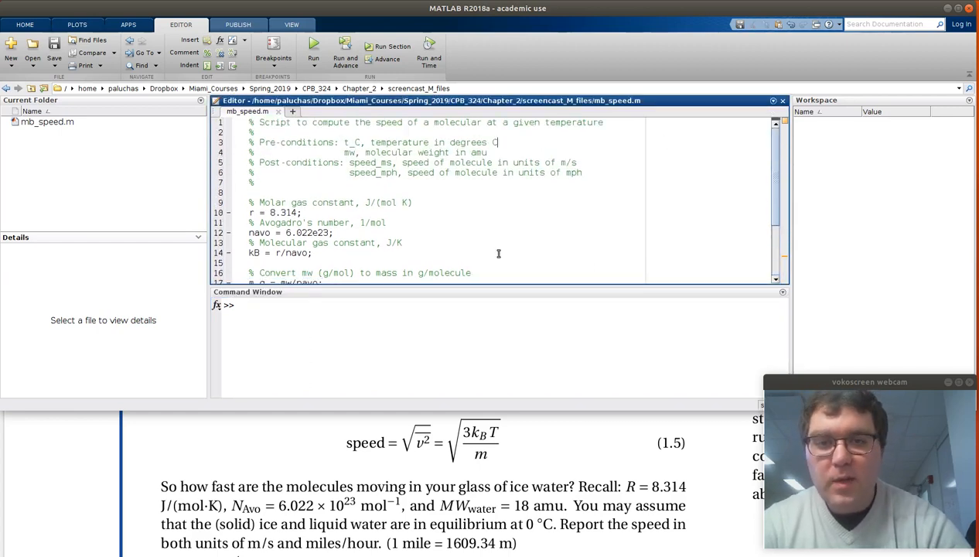
- Run mb_speed with mw = 18 and t_C = 0, then rerun it with doubled mw
text(mw =)
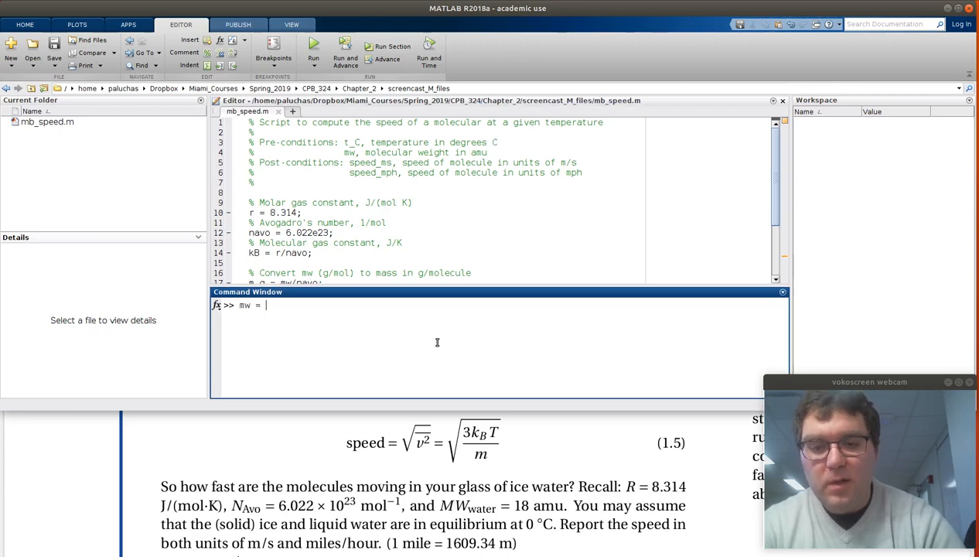
text(18;)
text(t_C)
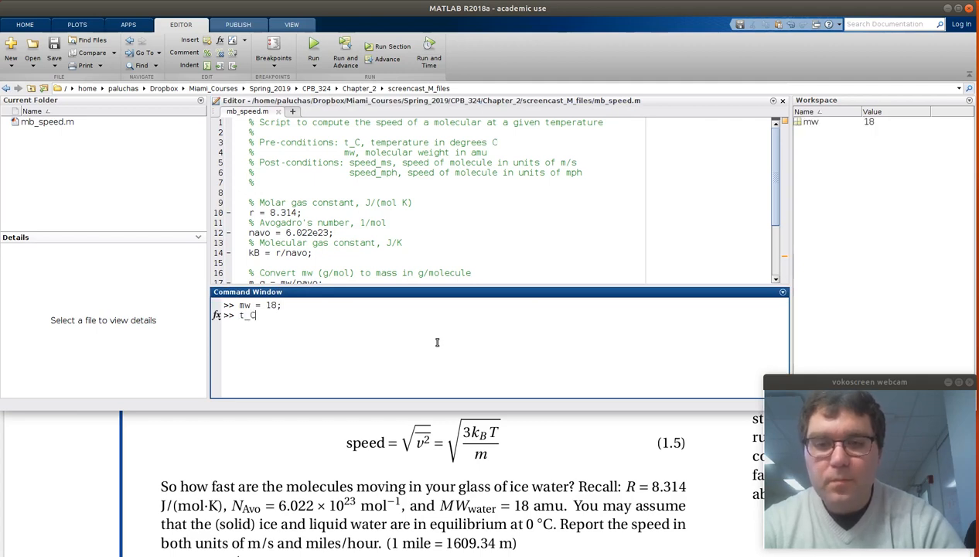
text(= 0;)
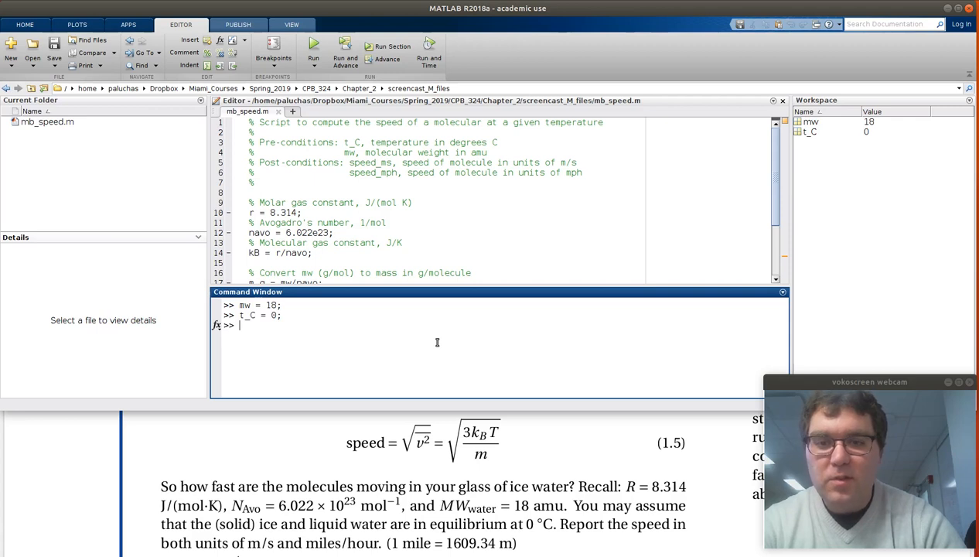
text(mb_speed)
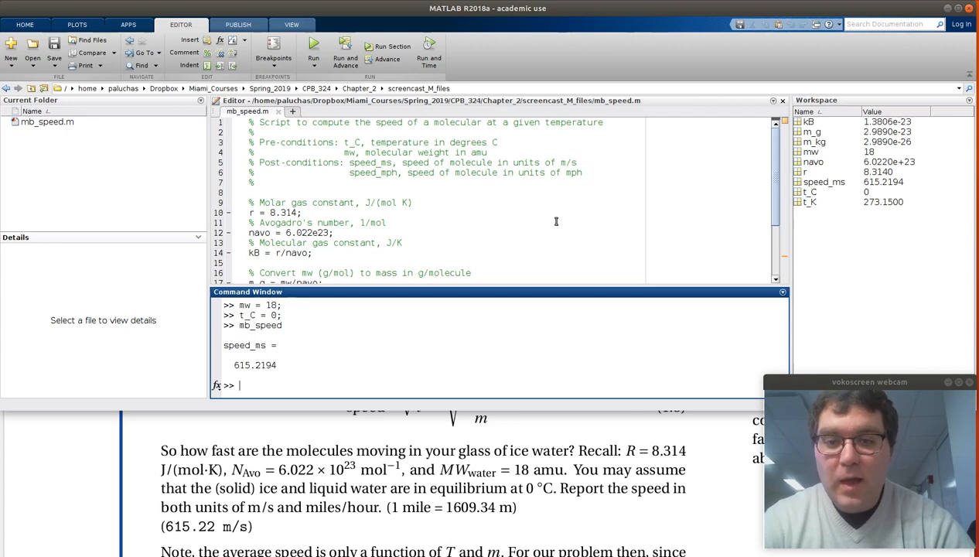
text(mb_speed)
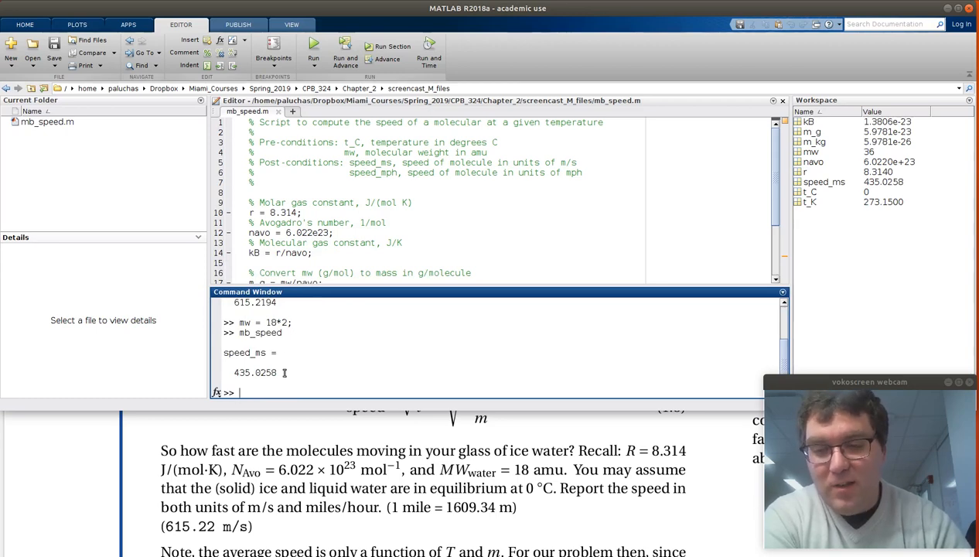
text(mb_speed)
text(mw = 18;)
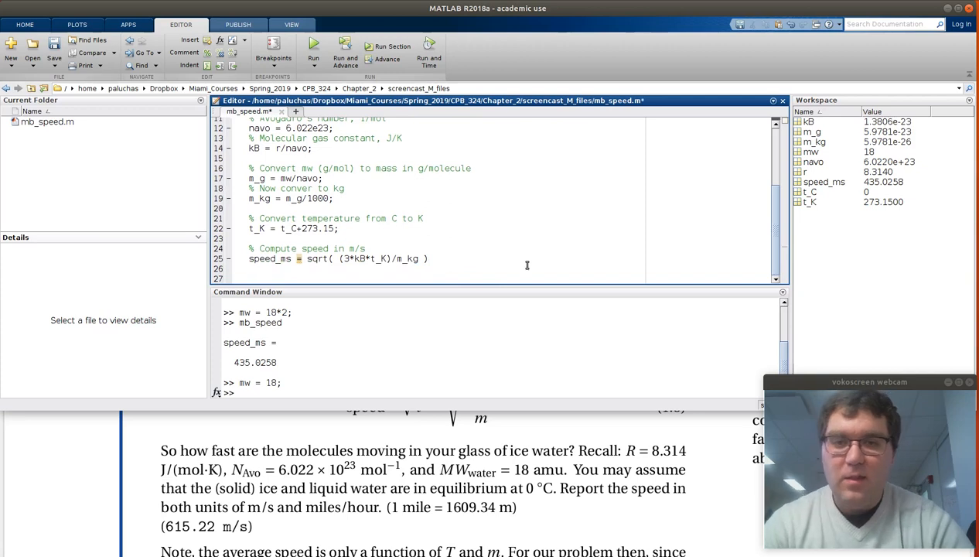
- Add mph-section comments and speed_miles_s = speed_ms*(1/1609.34)
text(% Compu)
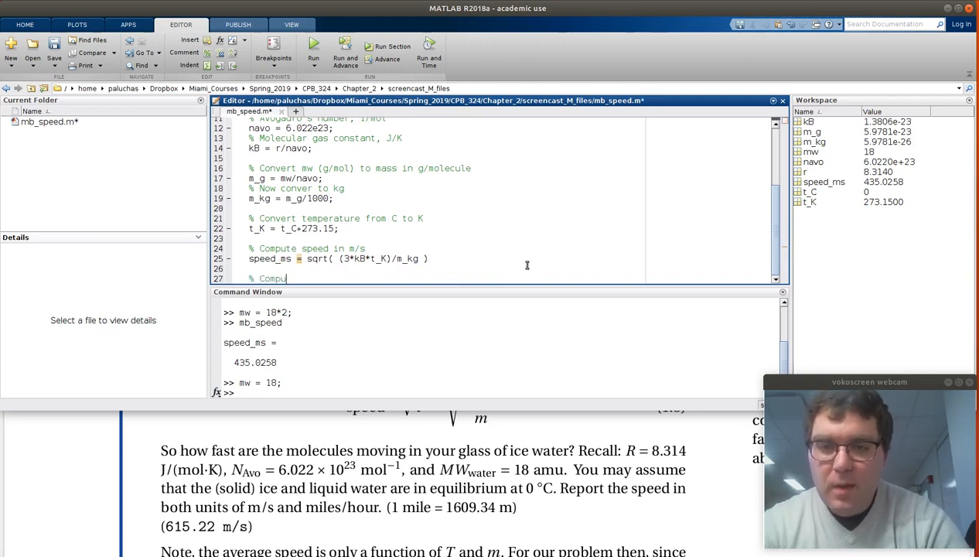
text(pseed in mph)
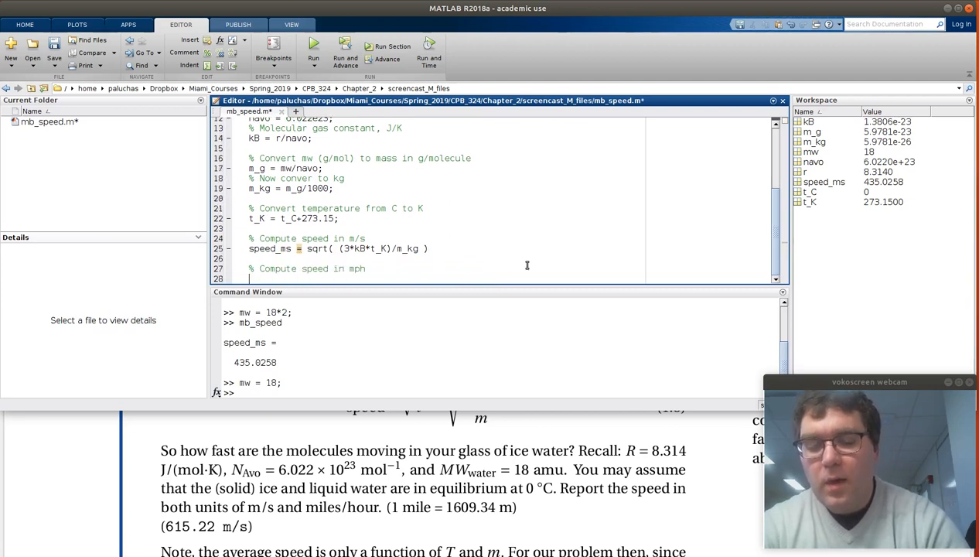
text(% First)
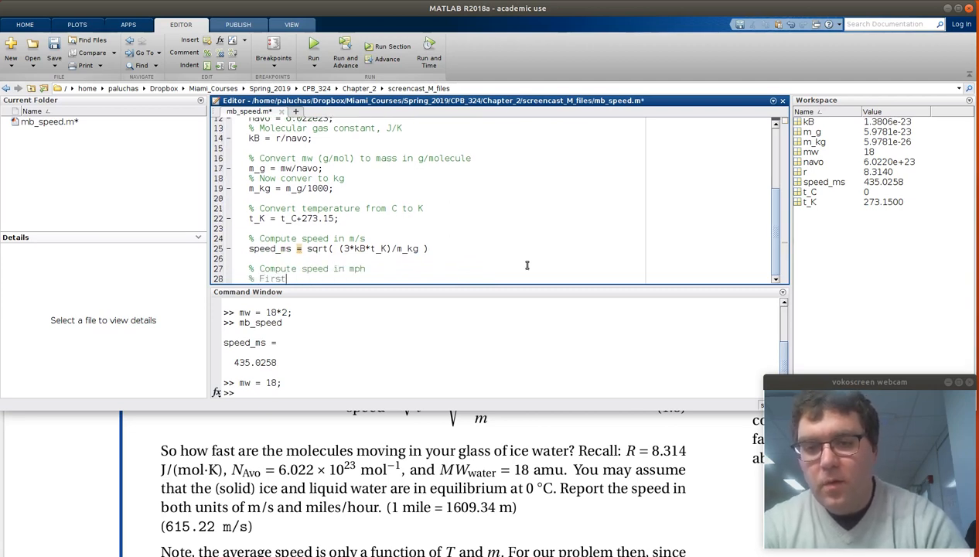
text(convert m to mile)
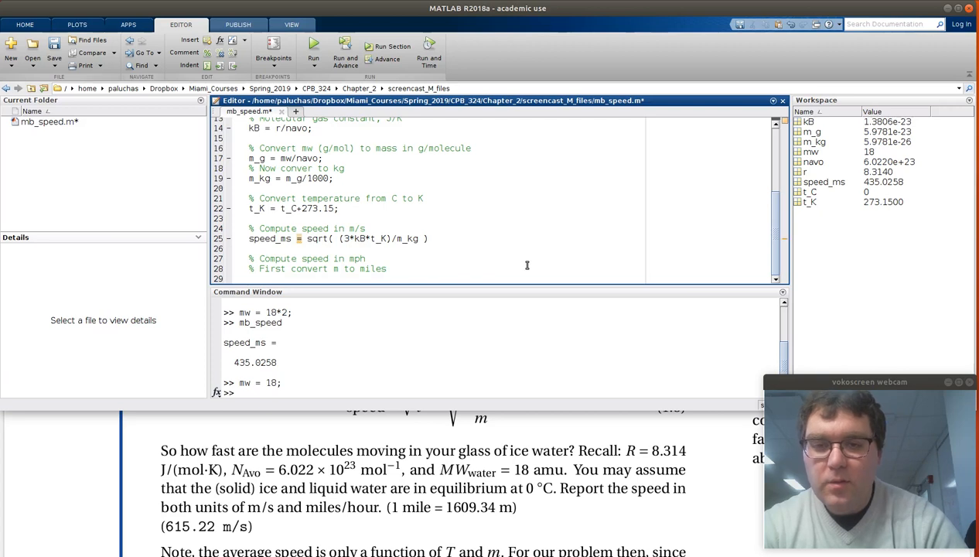
text(speed_m)
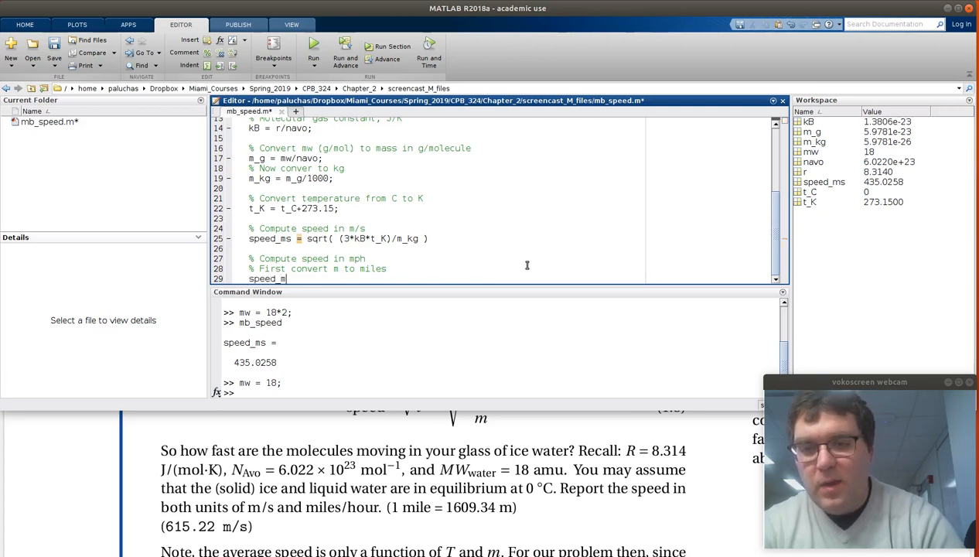
text(il)
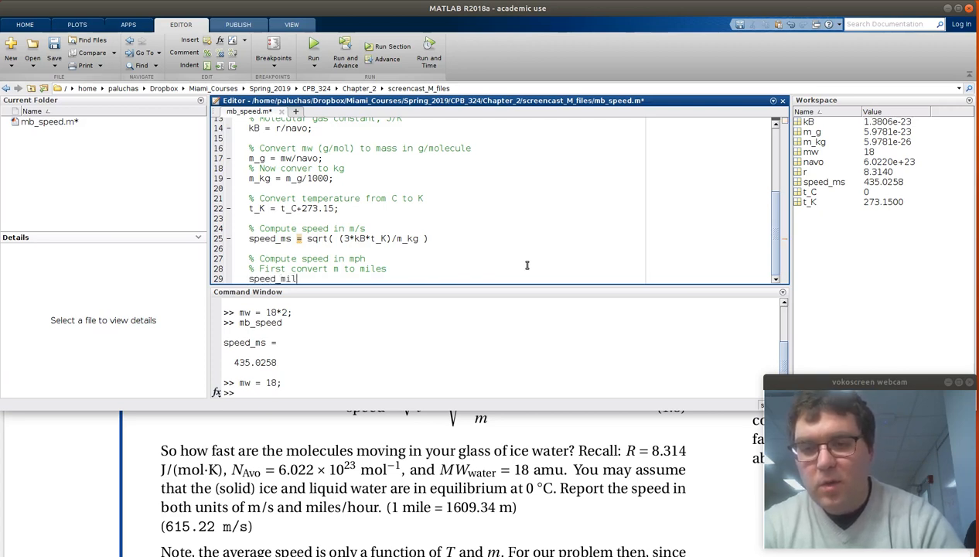
text(es_s =)
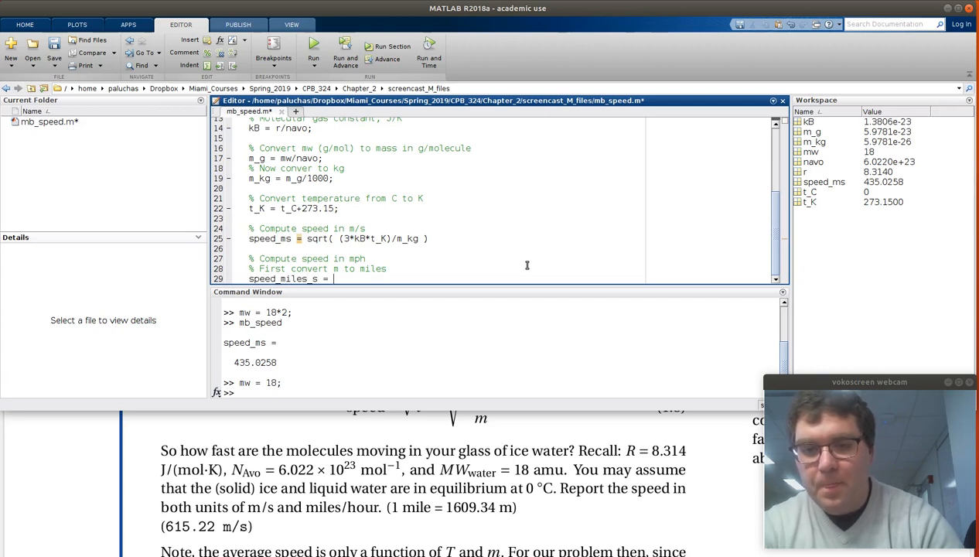
text(speed_)
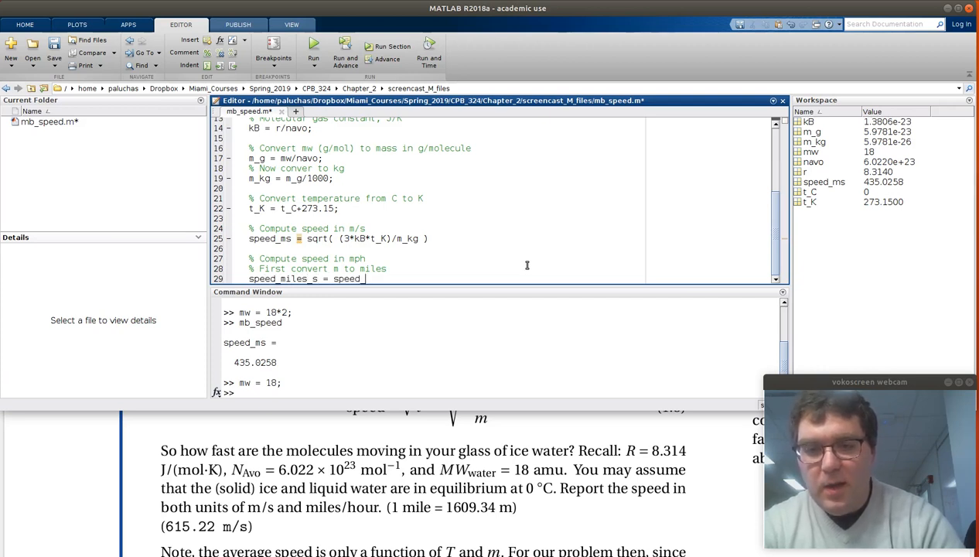
text(ms*)
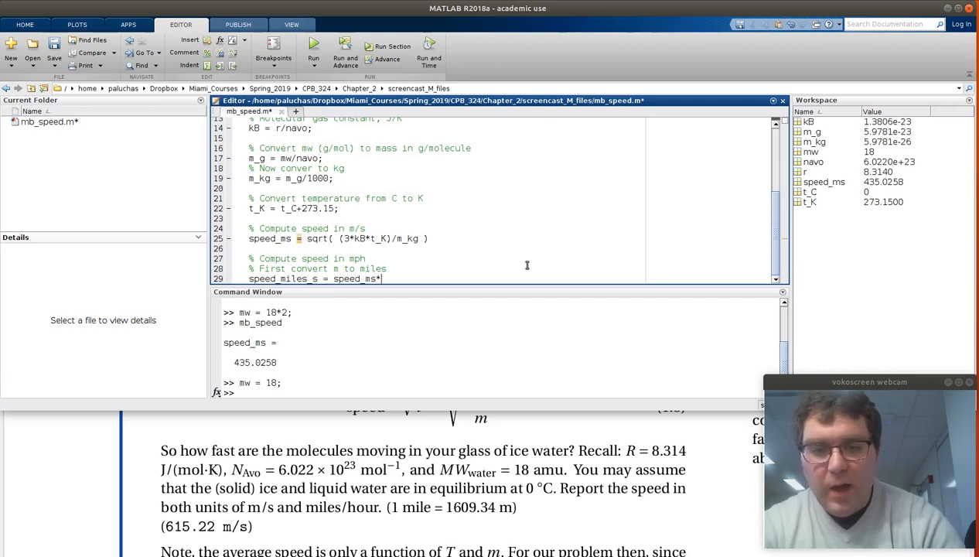
text(()
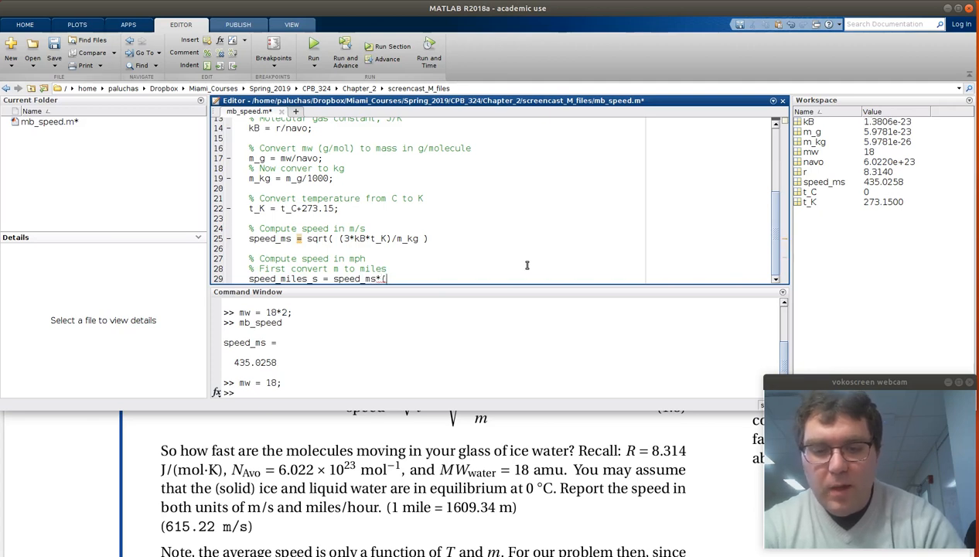
text(1/16)
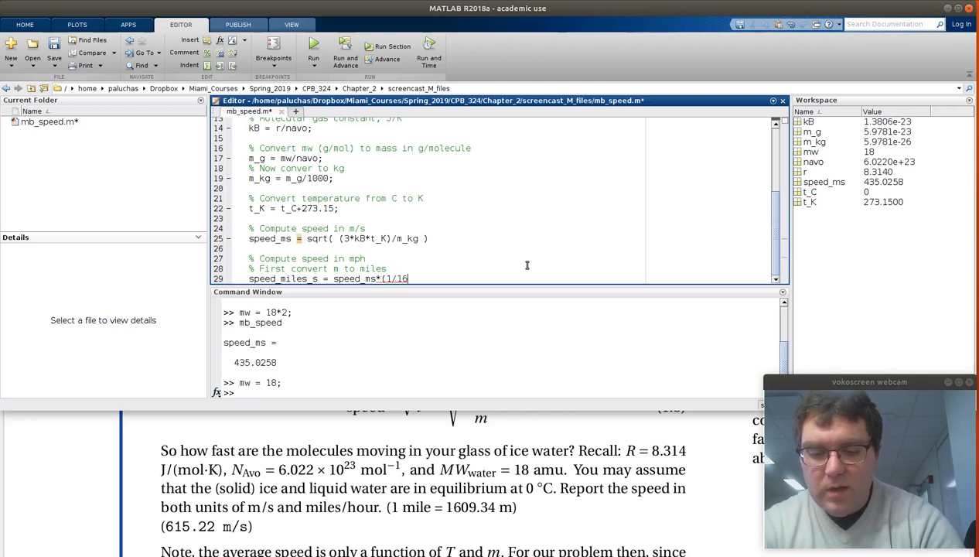
text(09.34);)
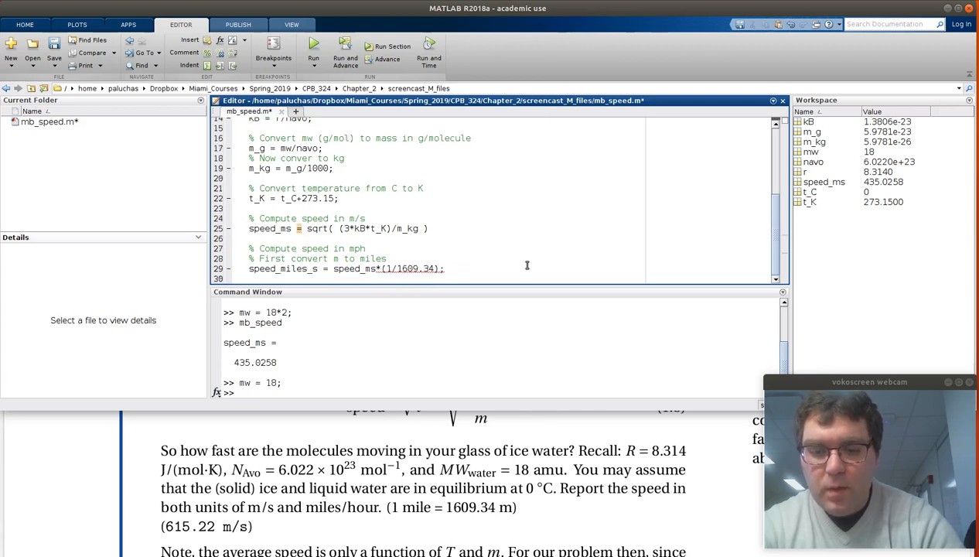
- Add a 'Next, s to hours' comment below the miles-per-second line
text(% nce)
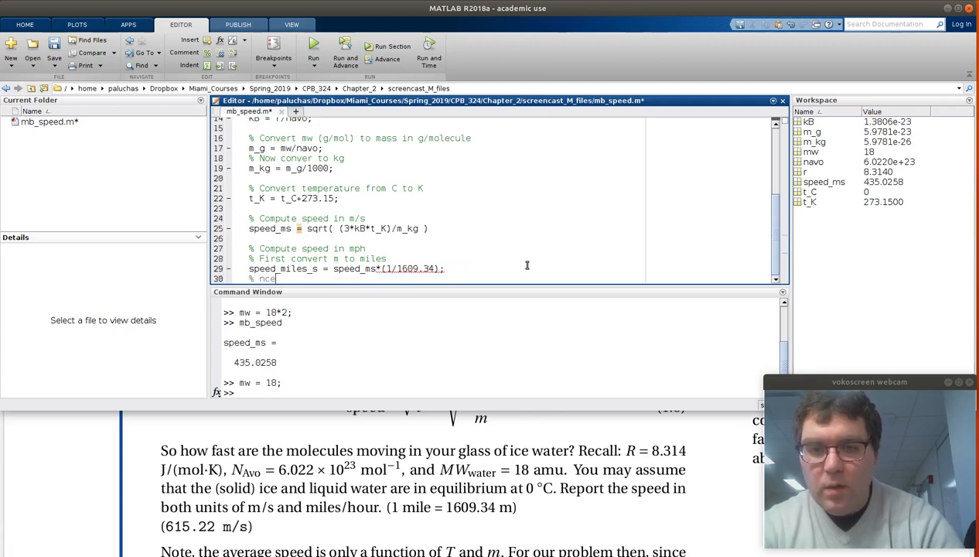
text(next)
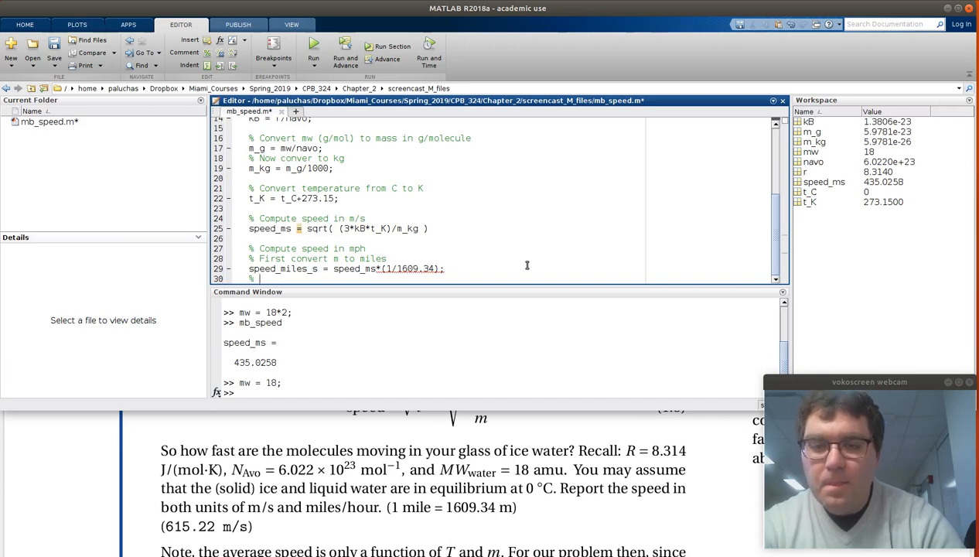
text(Next, s to hour)
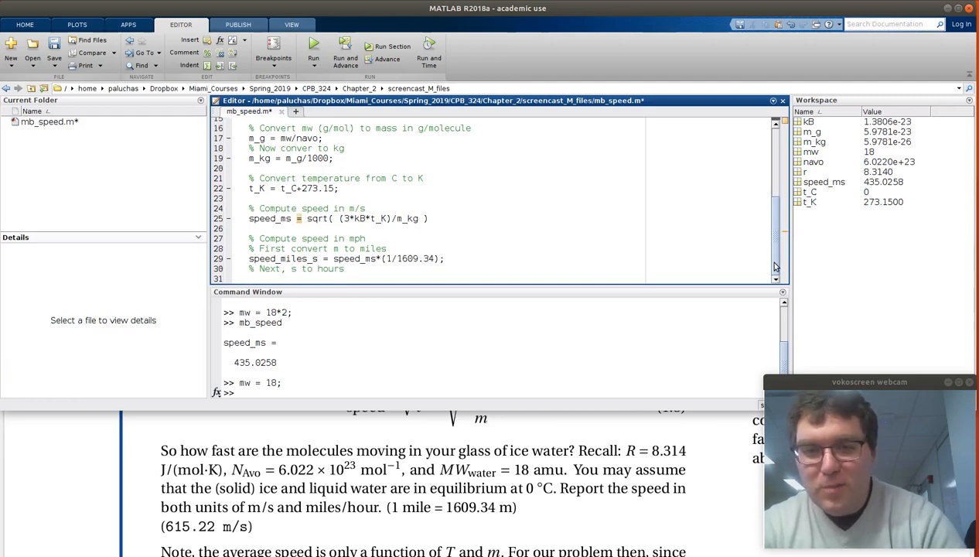
- Finish line 31 as speed_mph = speed_miles_s*60*60, save, and recall mb_speed at the prompt
text(speed_mph = spee)
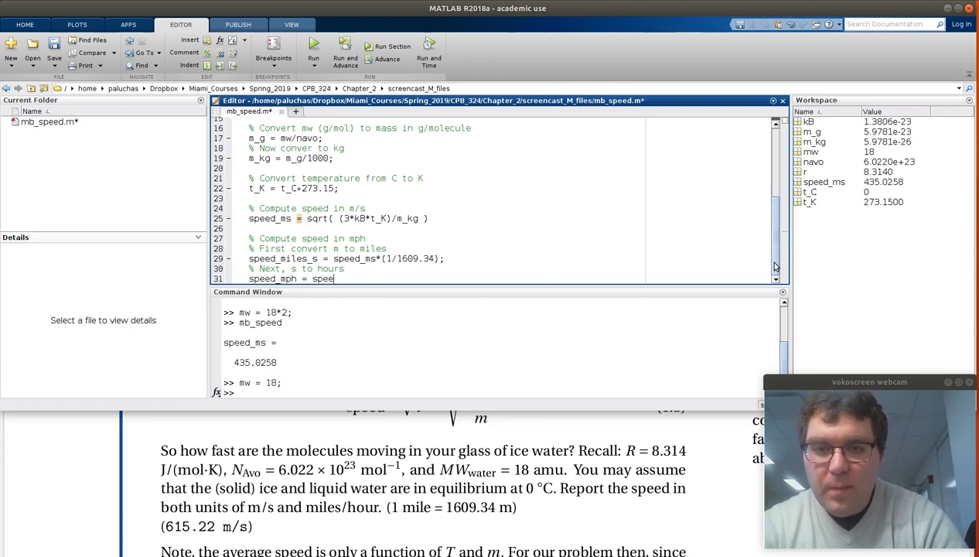
text(_miles_)
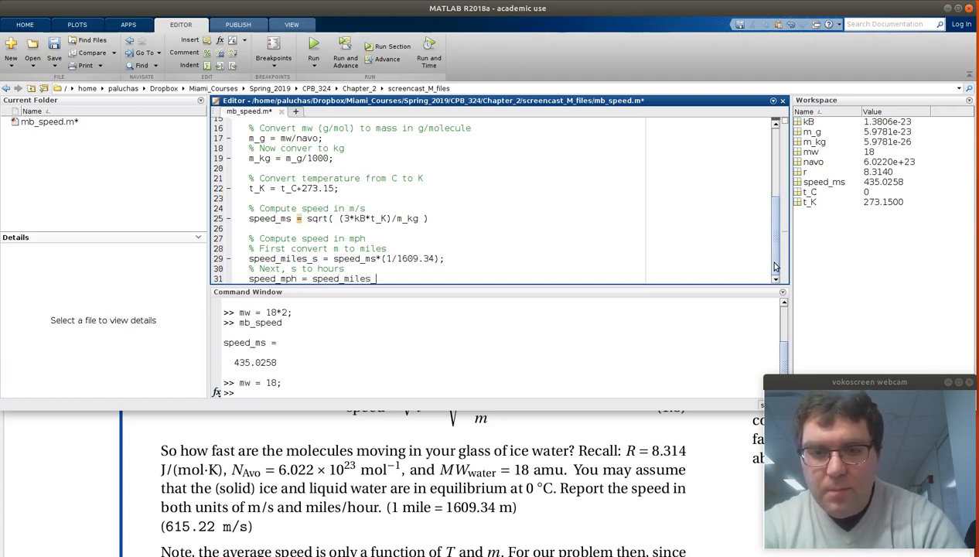
text(s*)
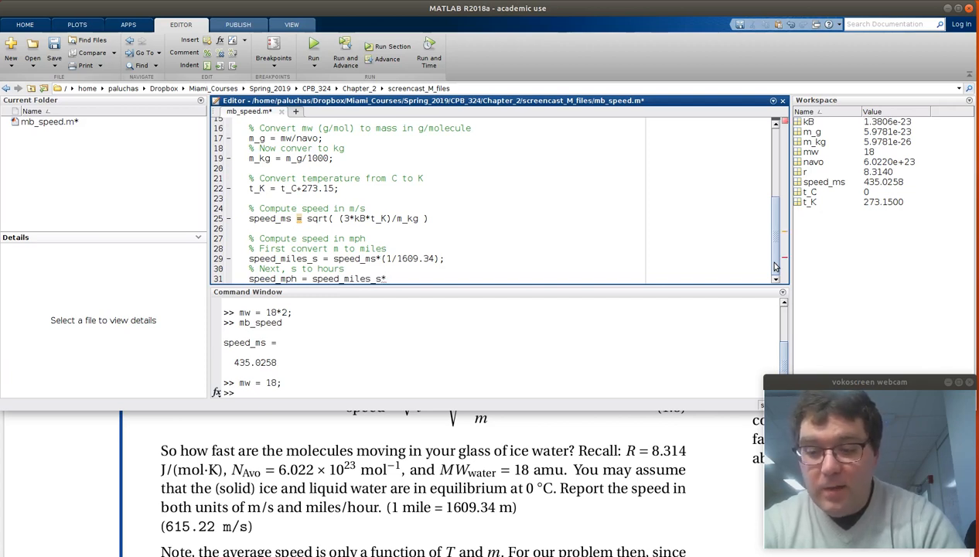
text(60*)
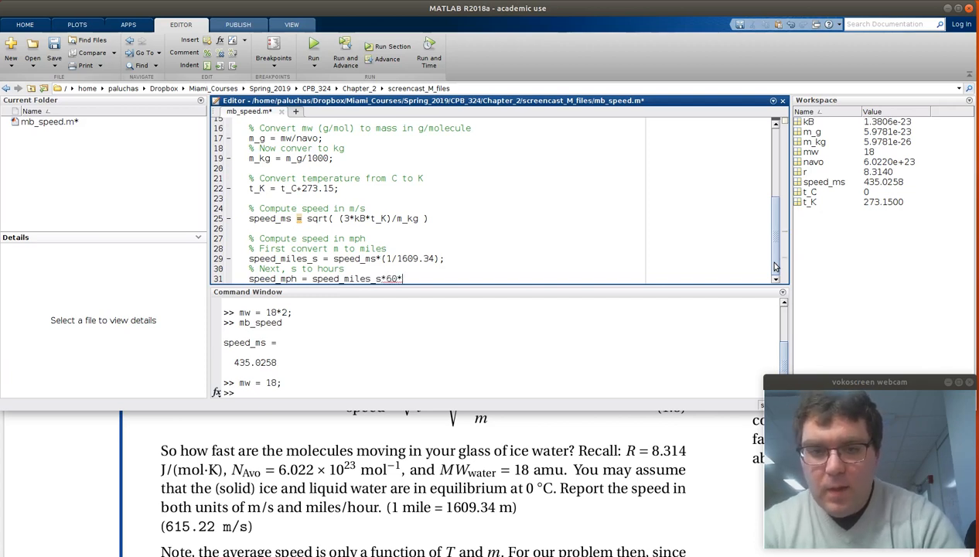
text(*60)
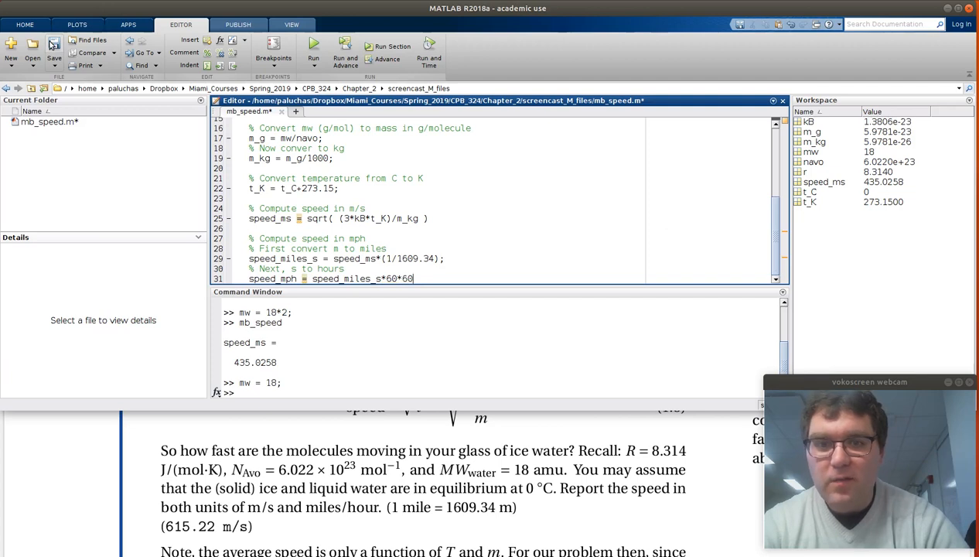
mouse_move(54, 44)
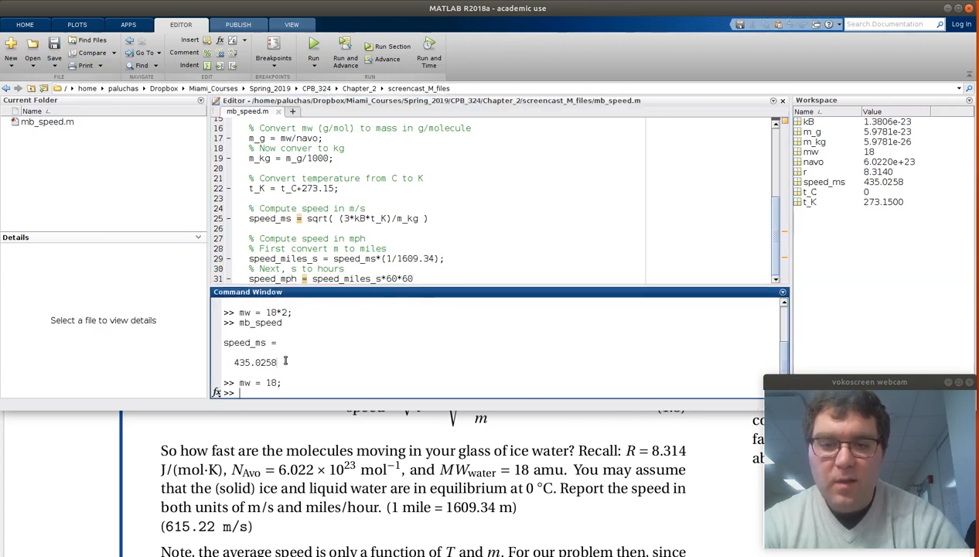
text(mb_speed)
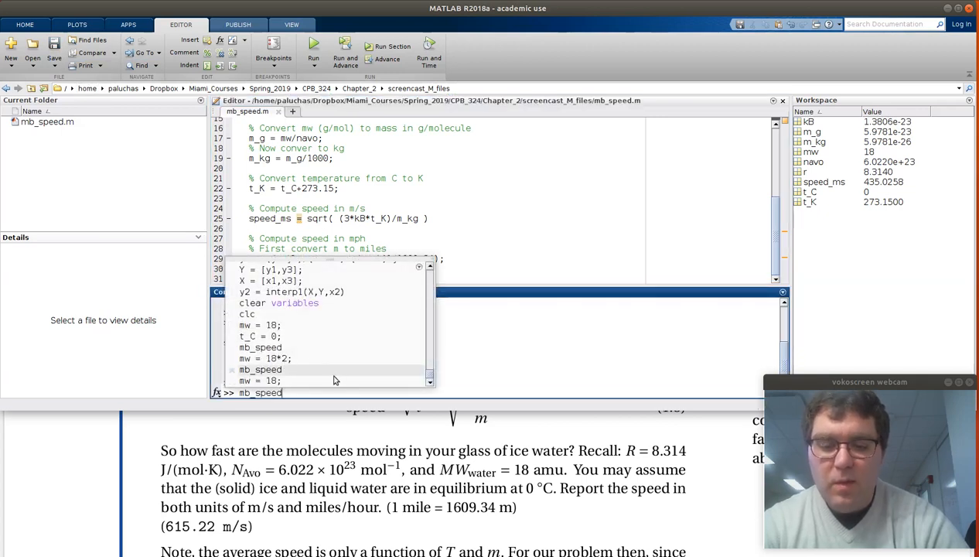